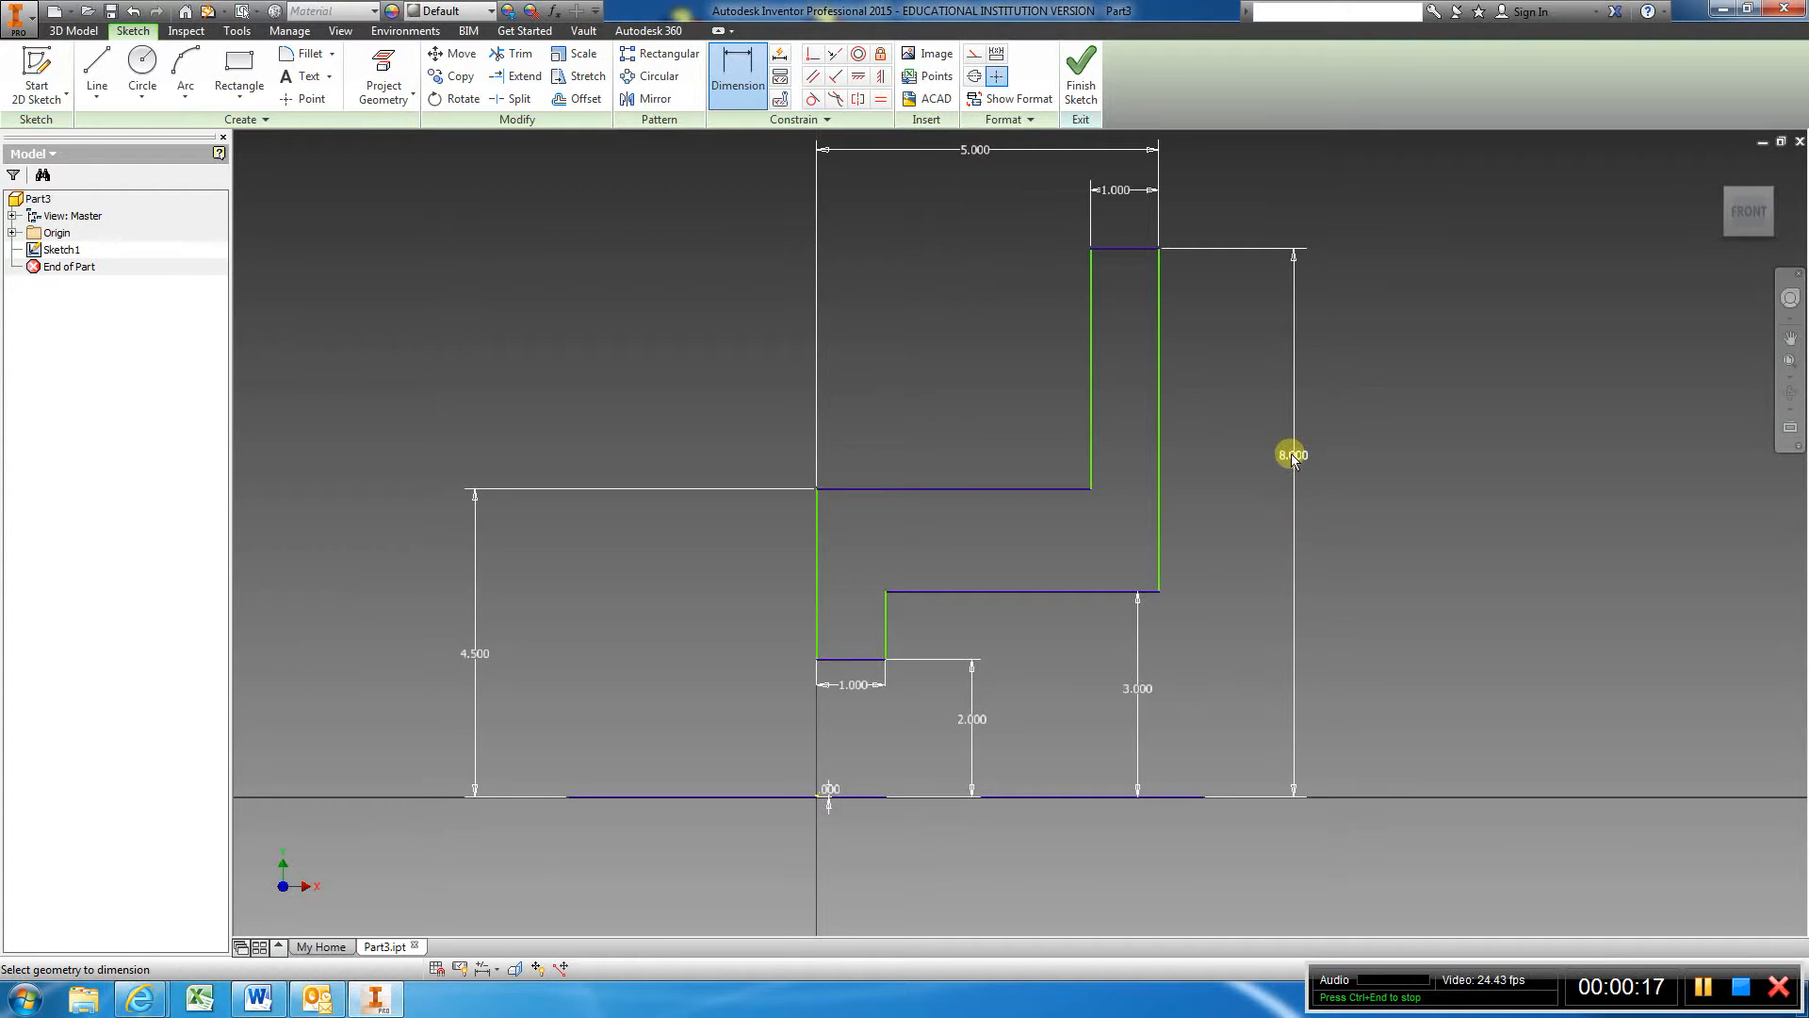
mouse_move(903, 151)
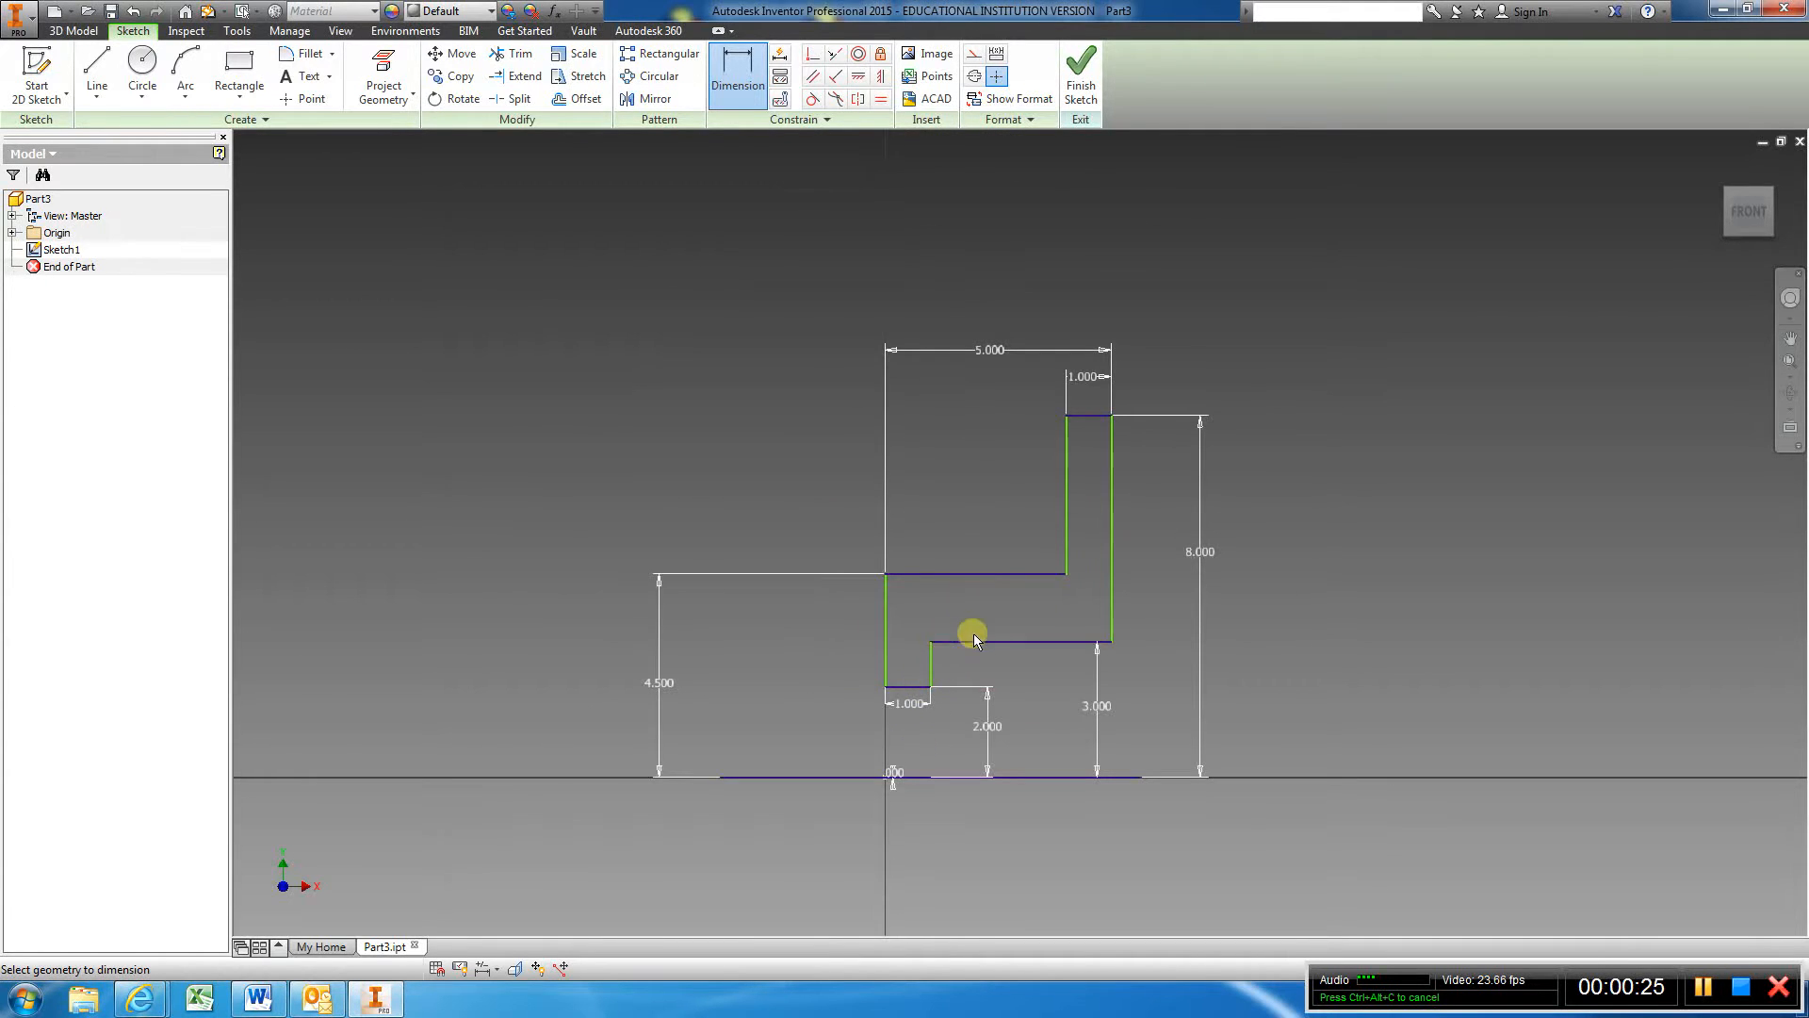
mouse_move(1148, 571)
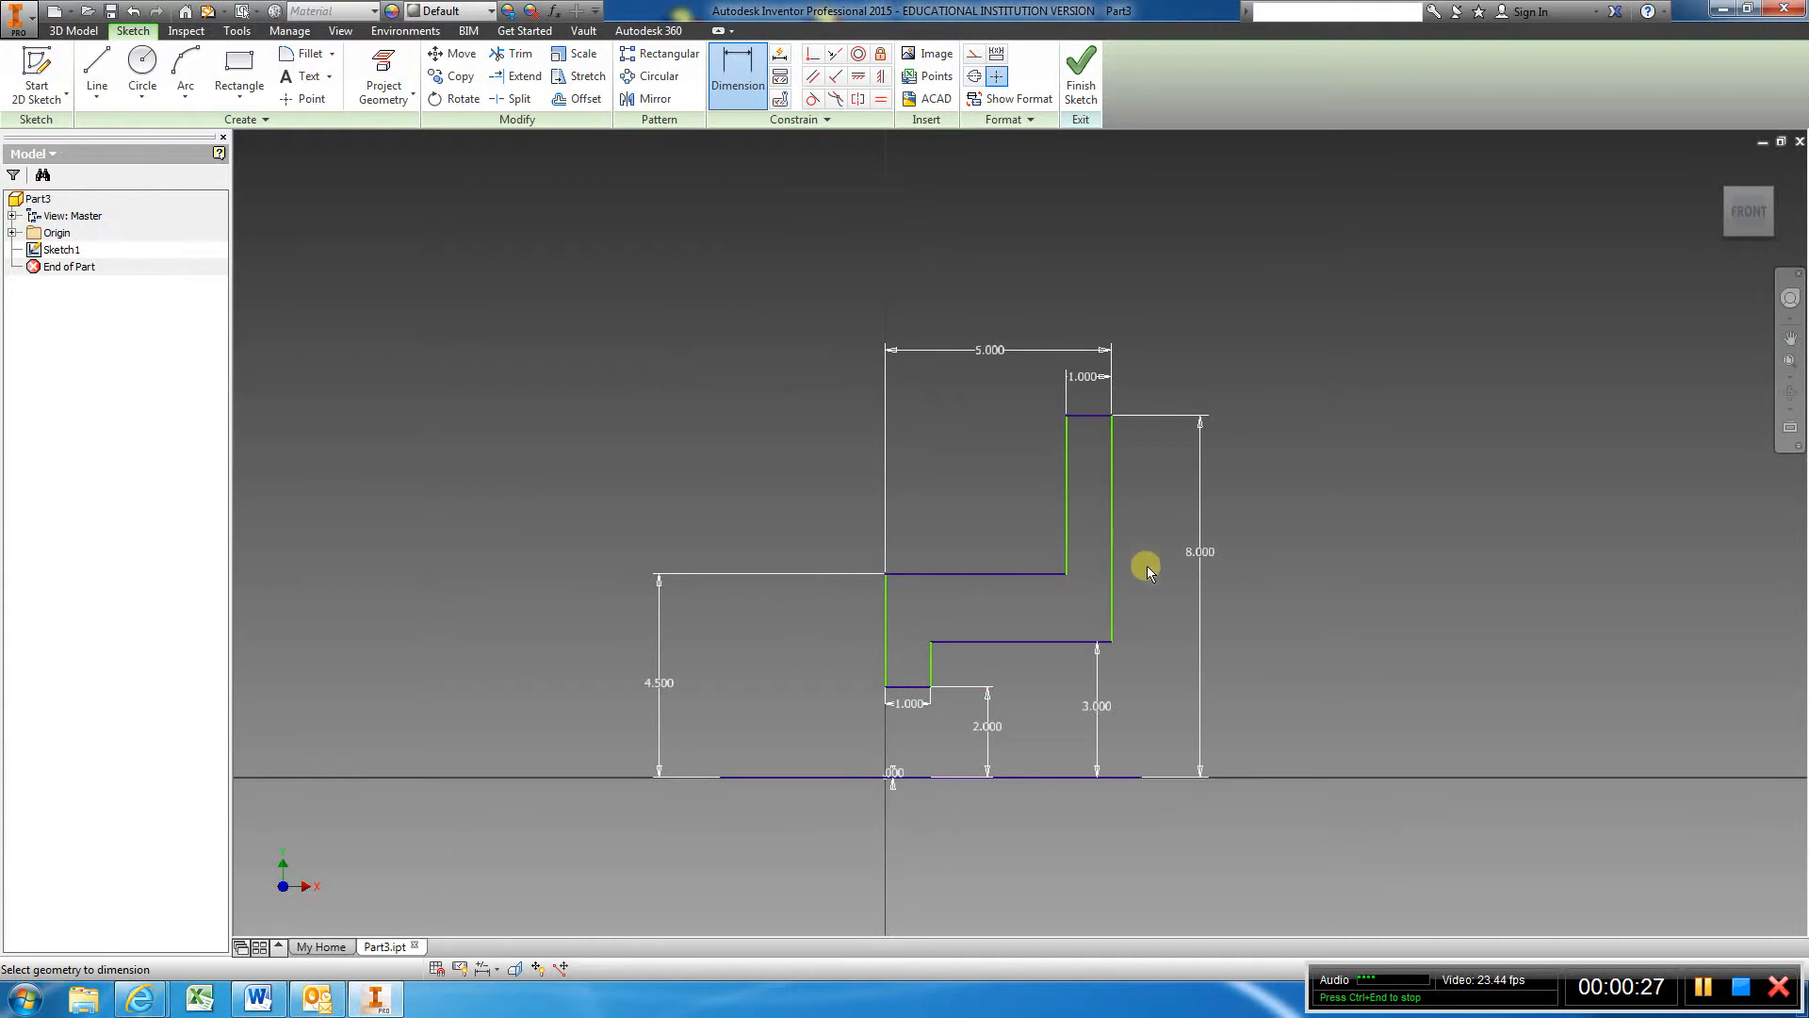
mouse_move(1059, 468)
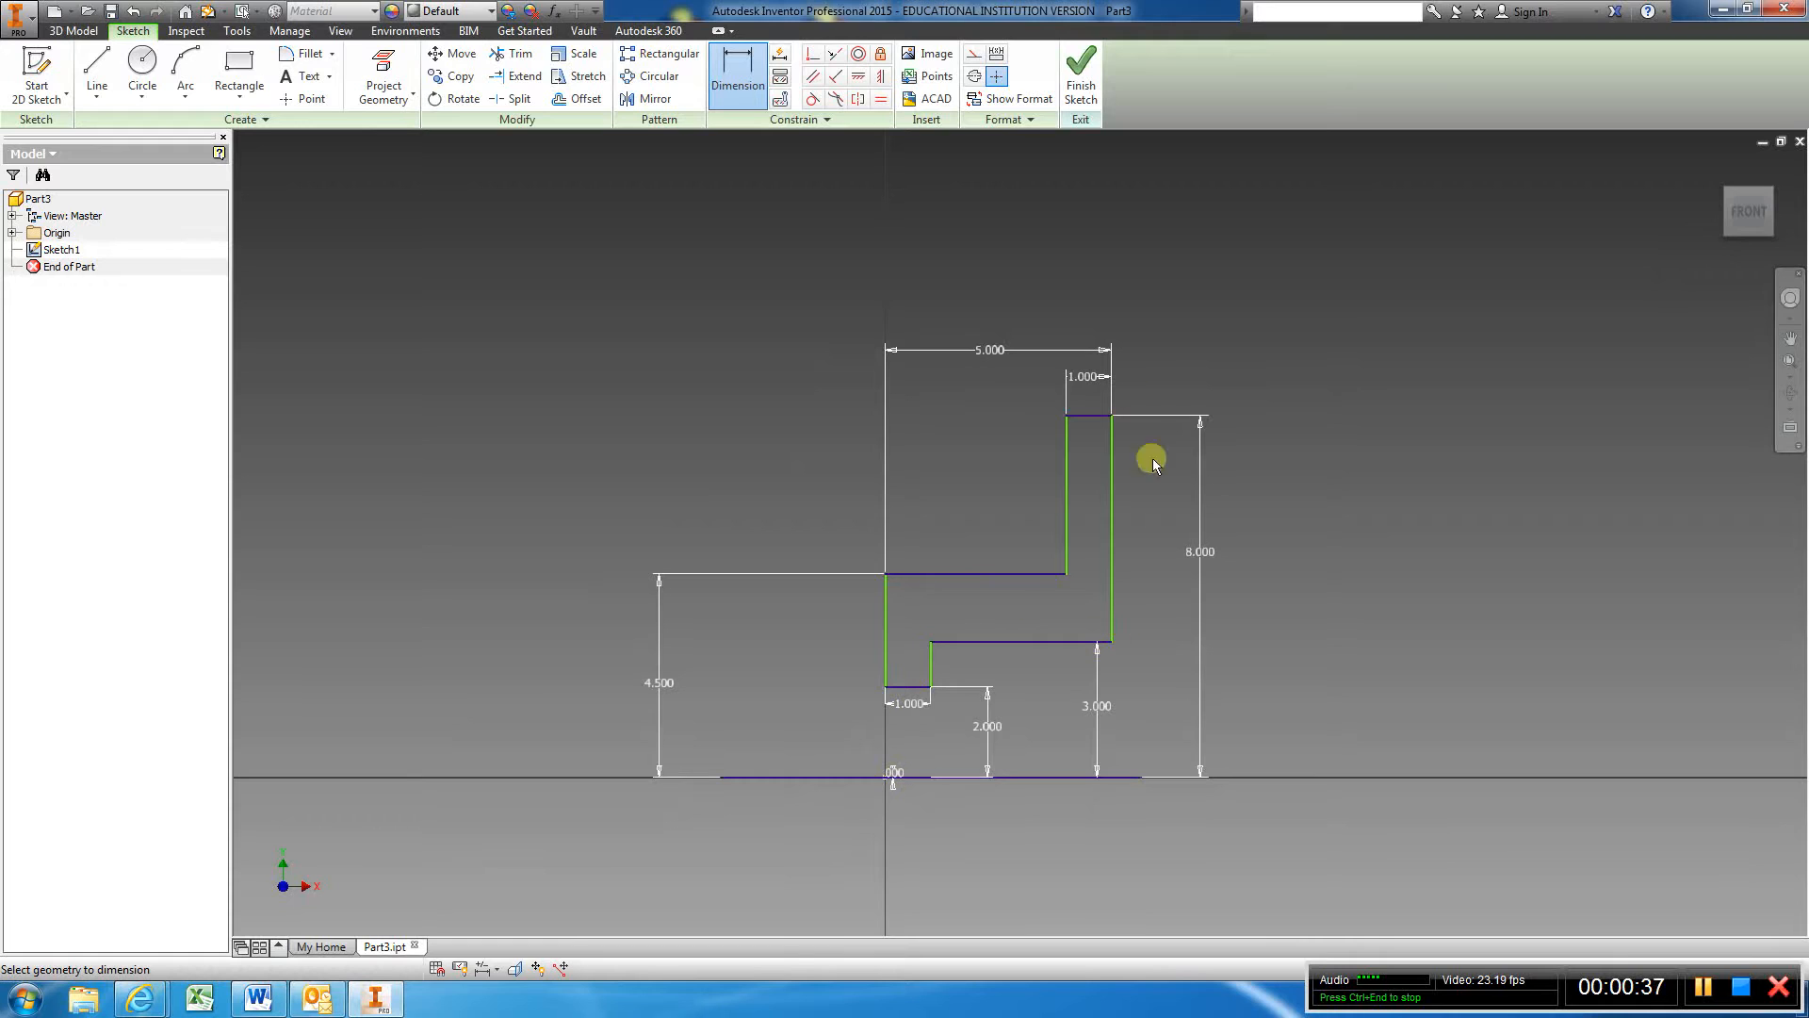
mouse_move(710, 778)
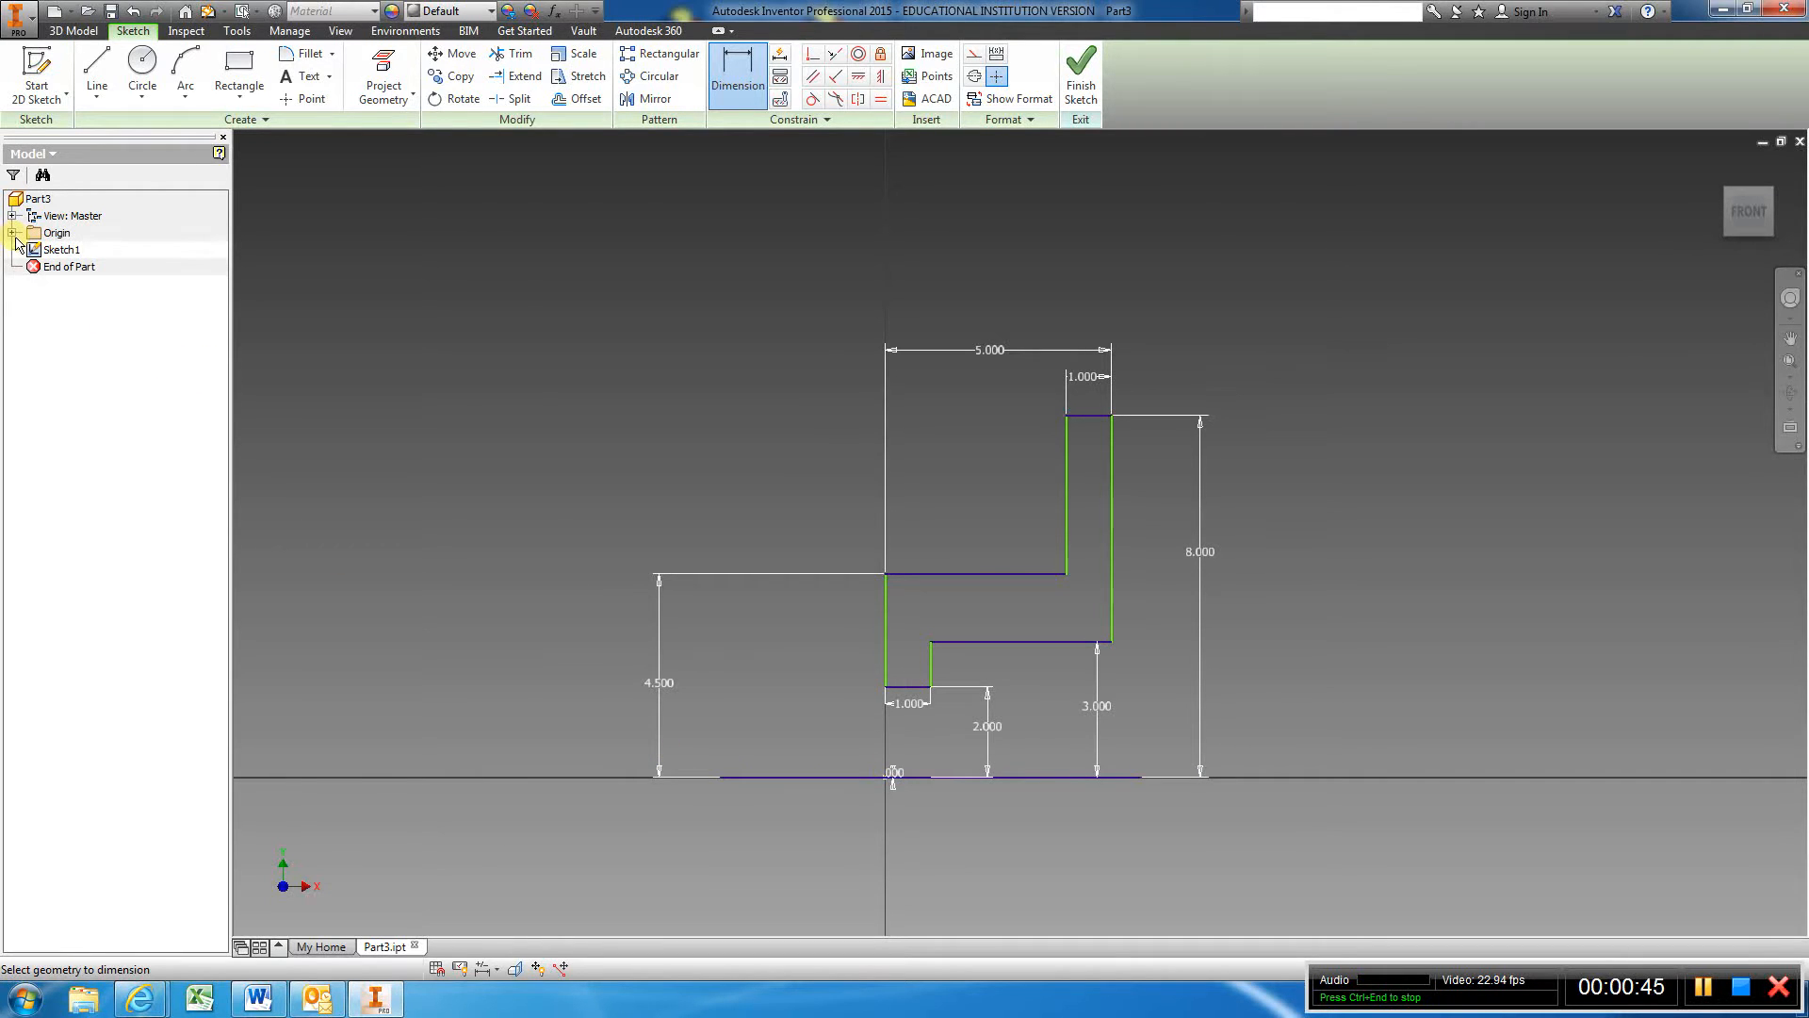
Expand the Origin folder in the Model browser to show its planes, axes and centre point
left_click(23, 232)
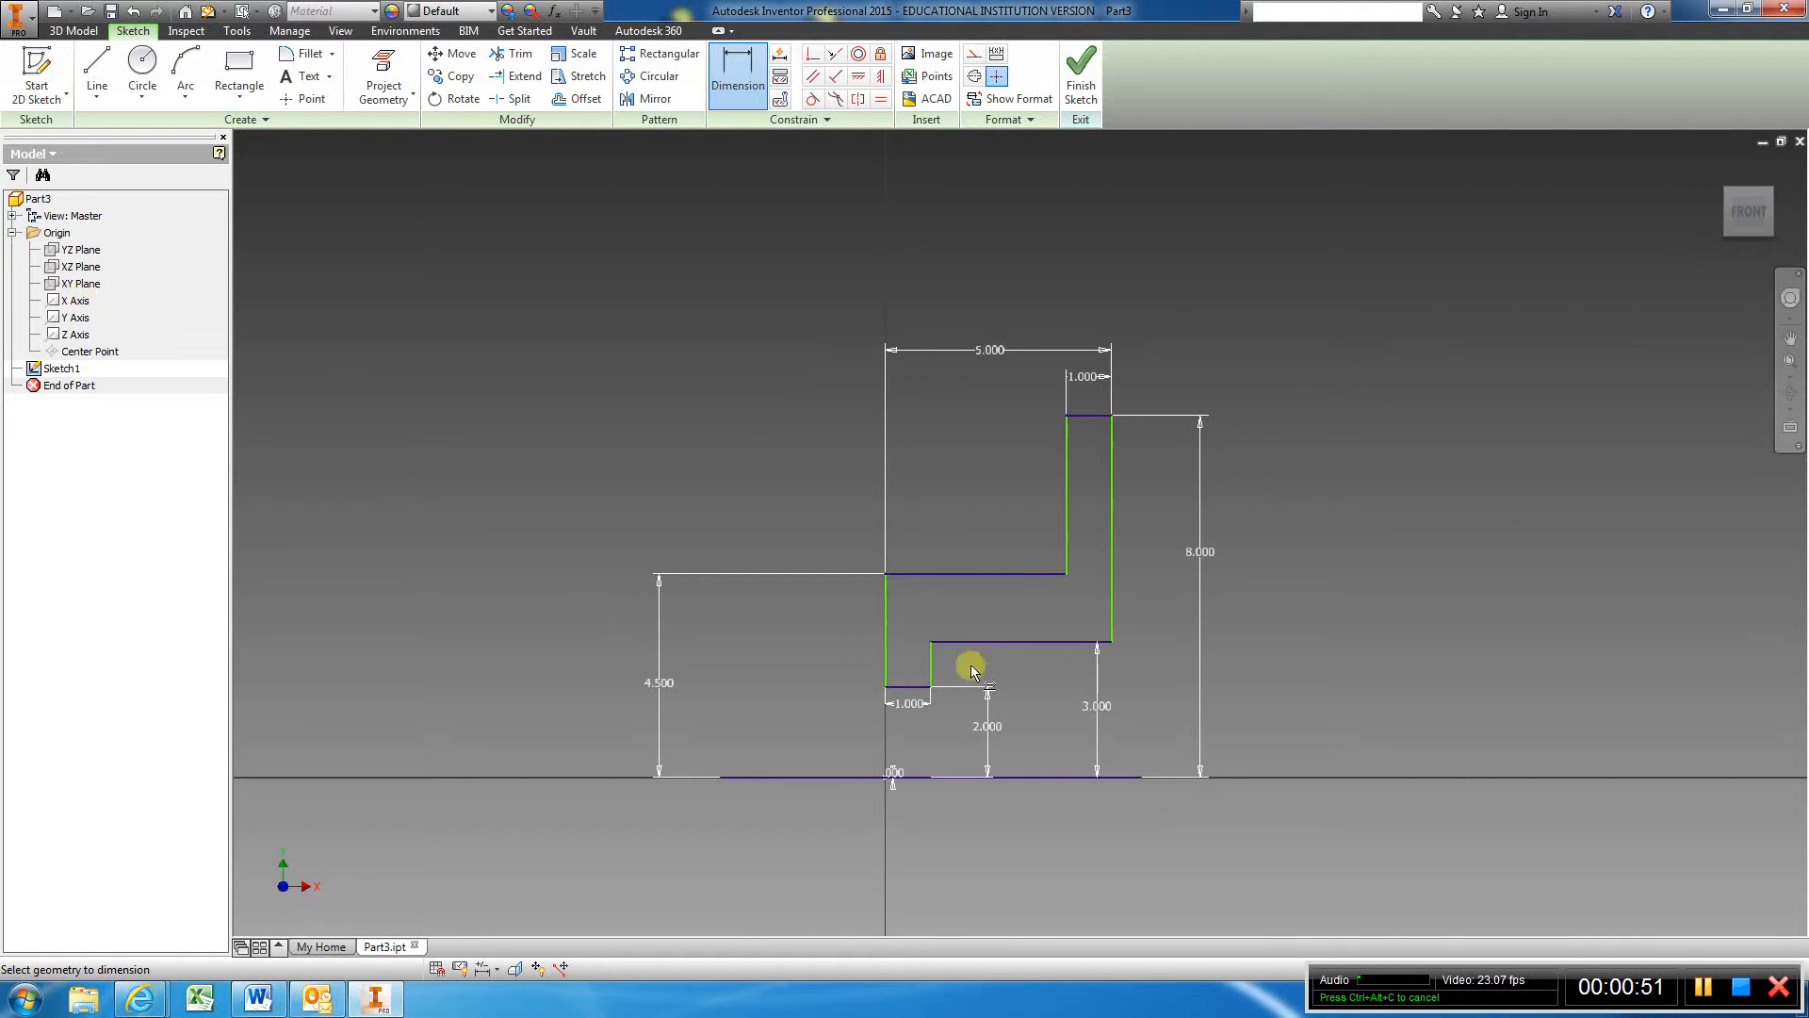
mouse_move(935, 332)
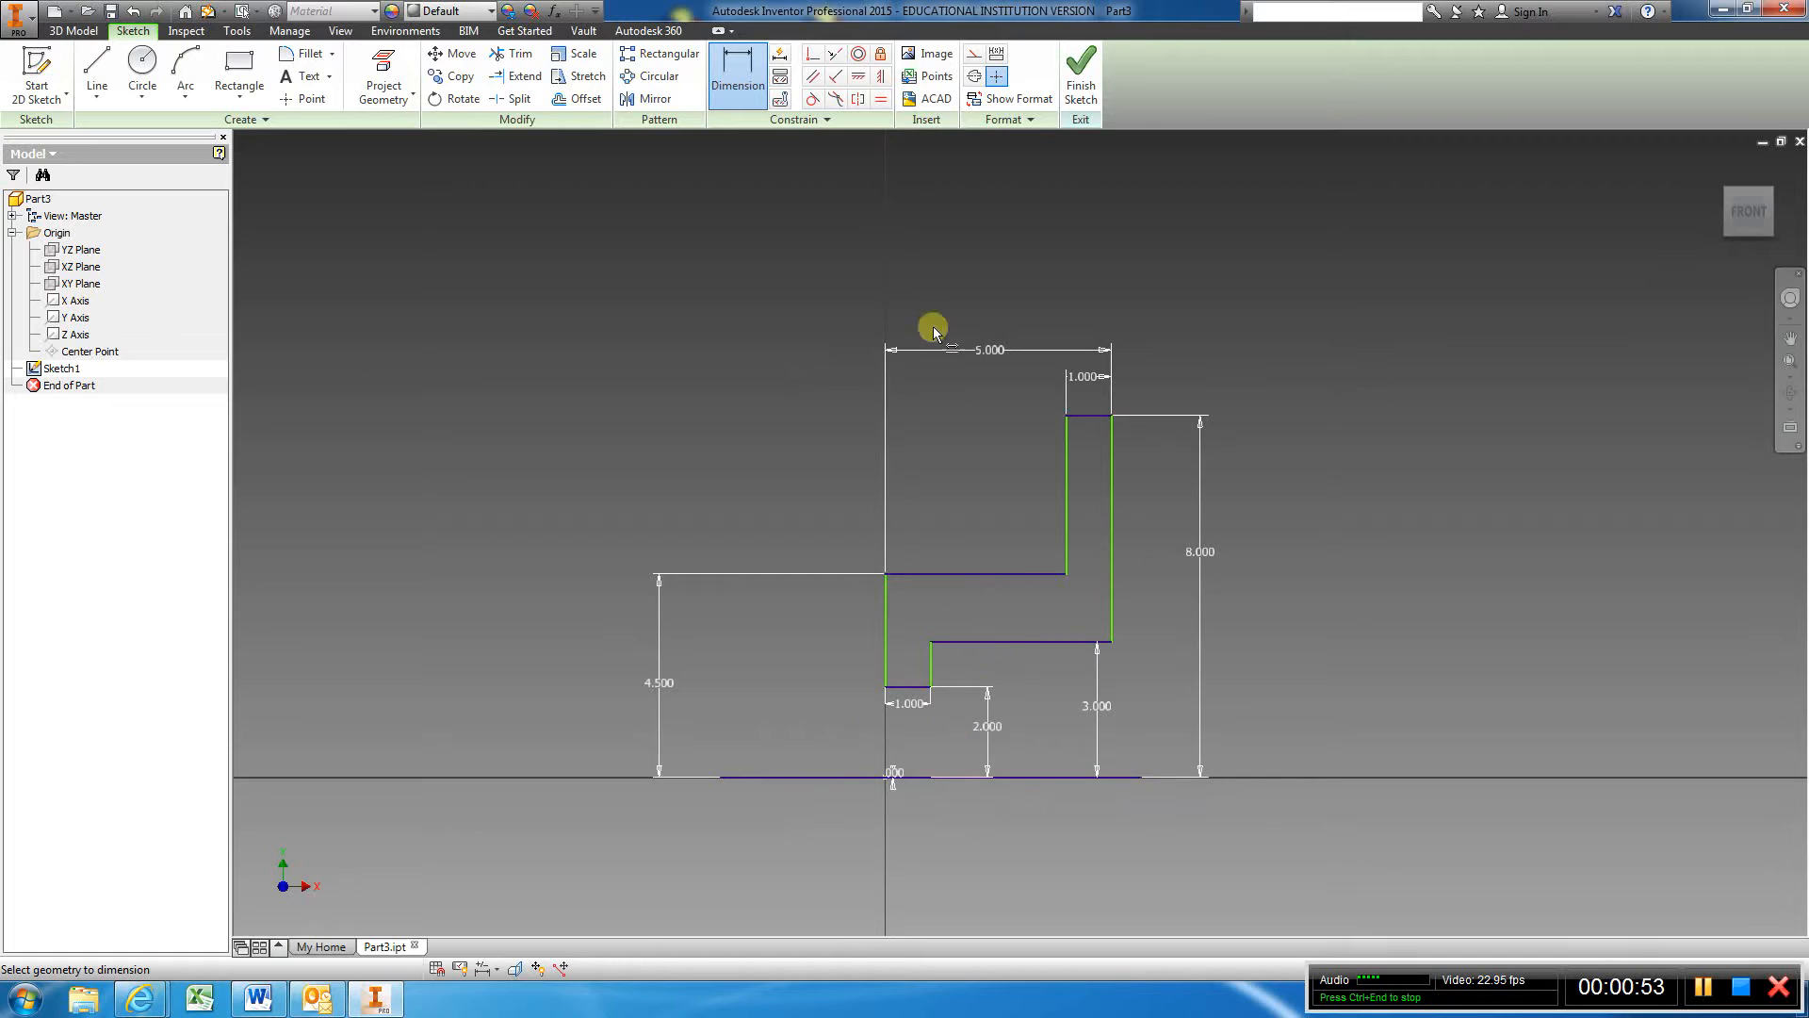
mouse_move(1242, 701)
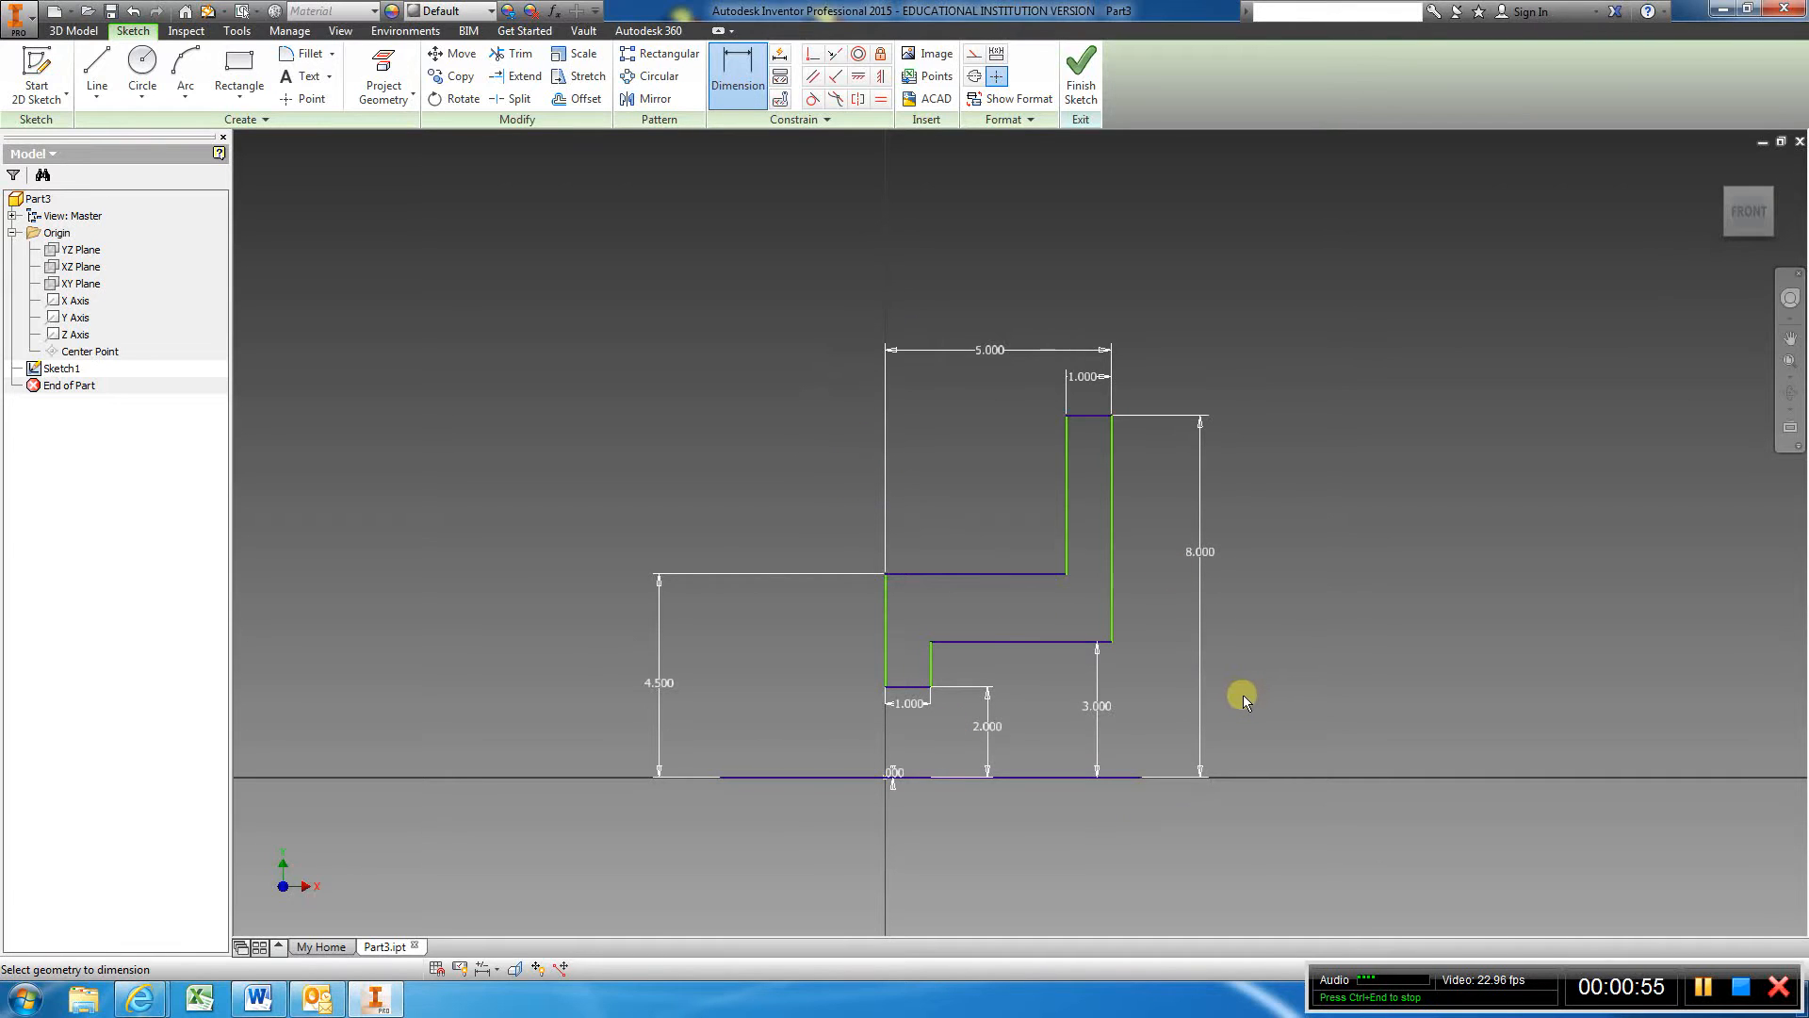
mouse_move(918, 690)
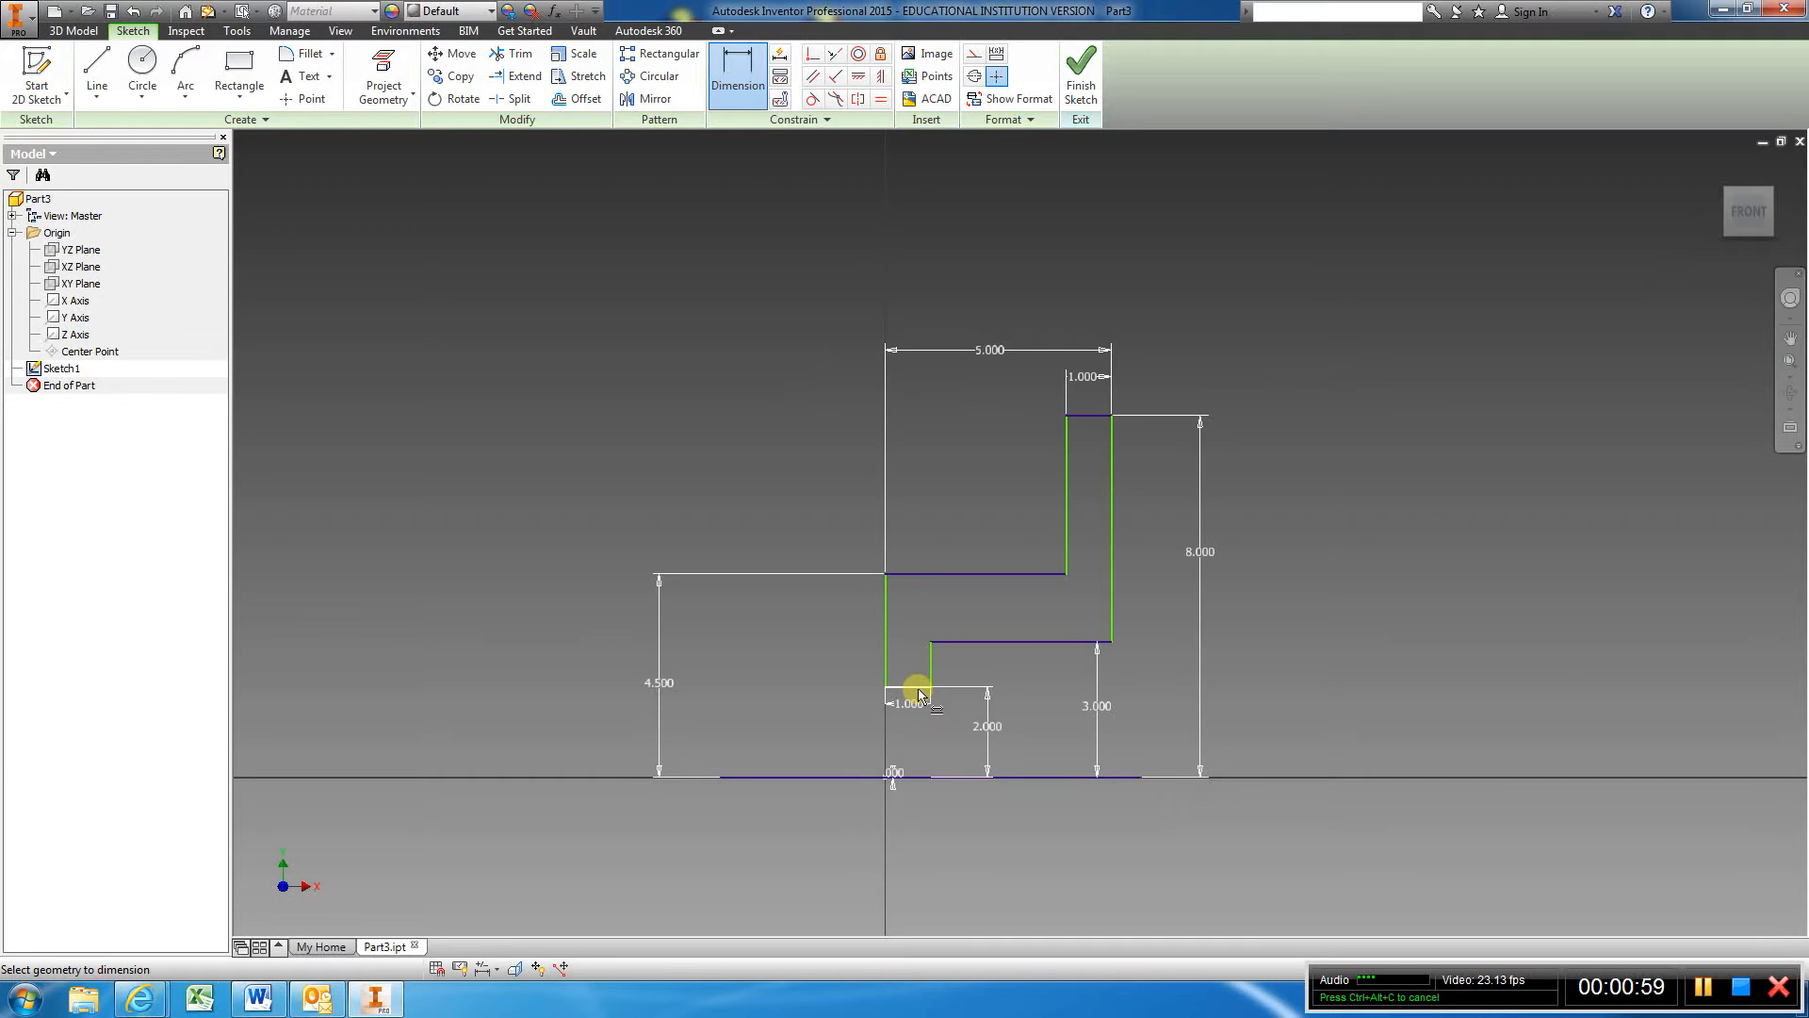
mouse_move(913, 645)
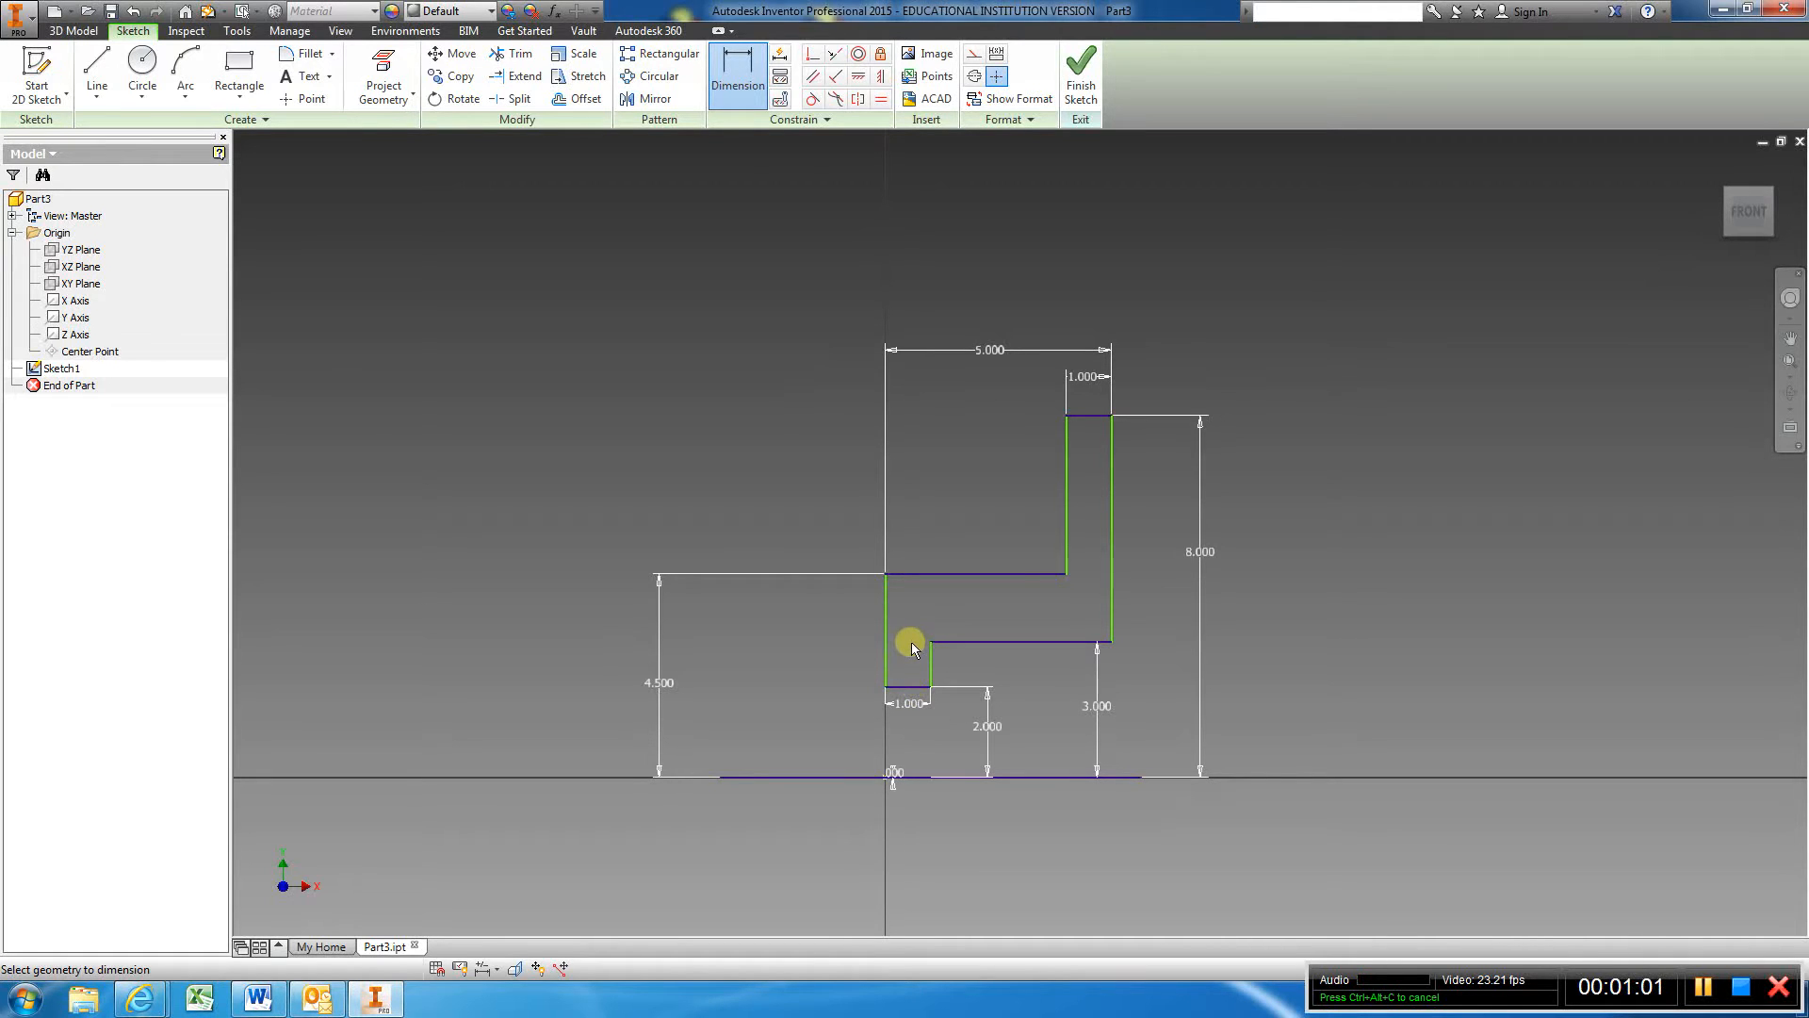
mouse_move(773, 323)
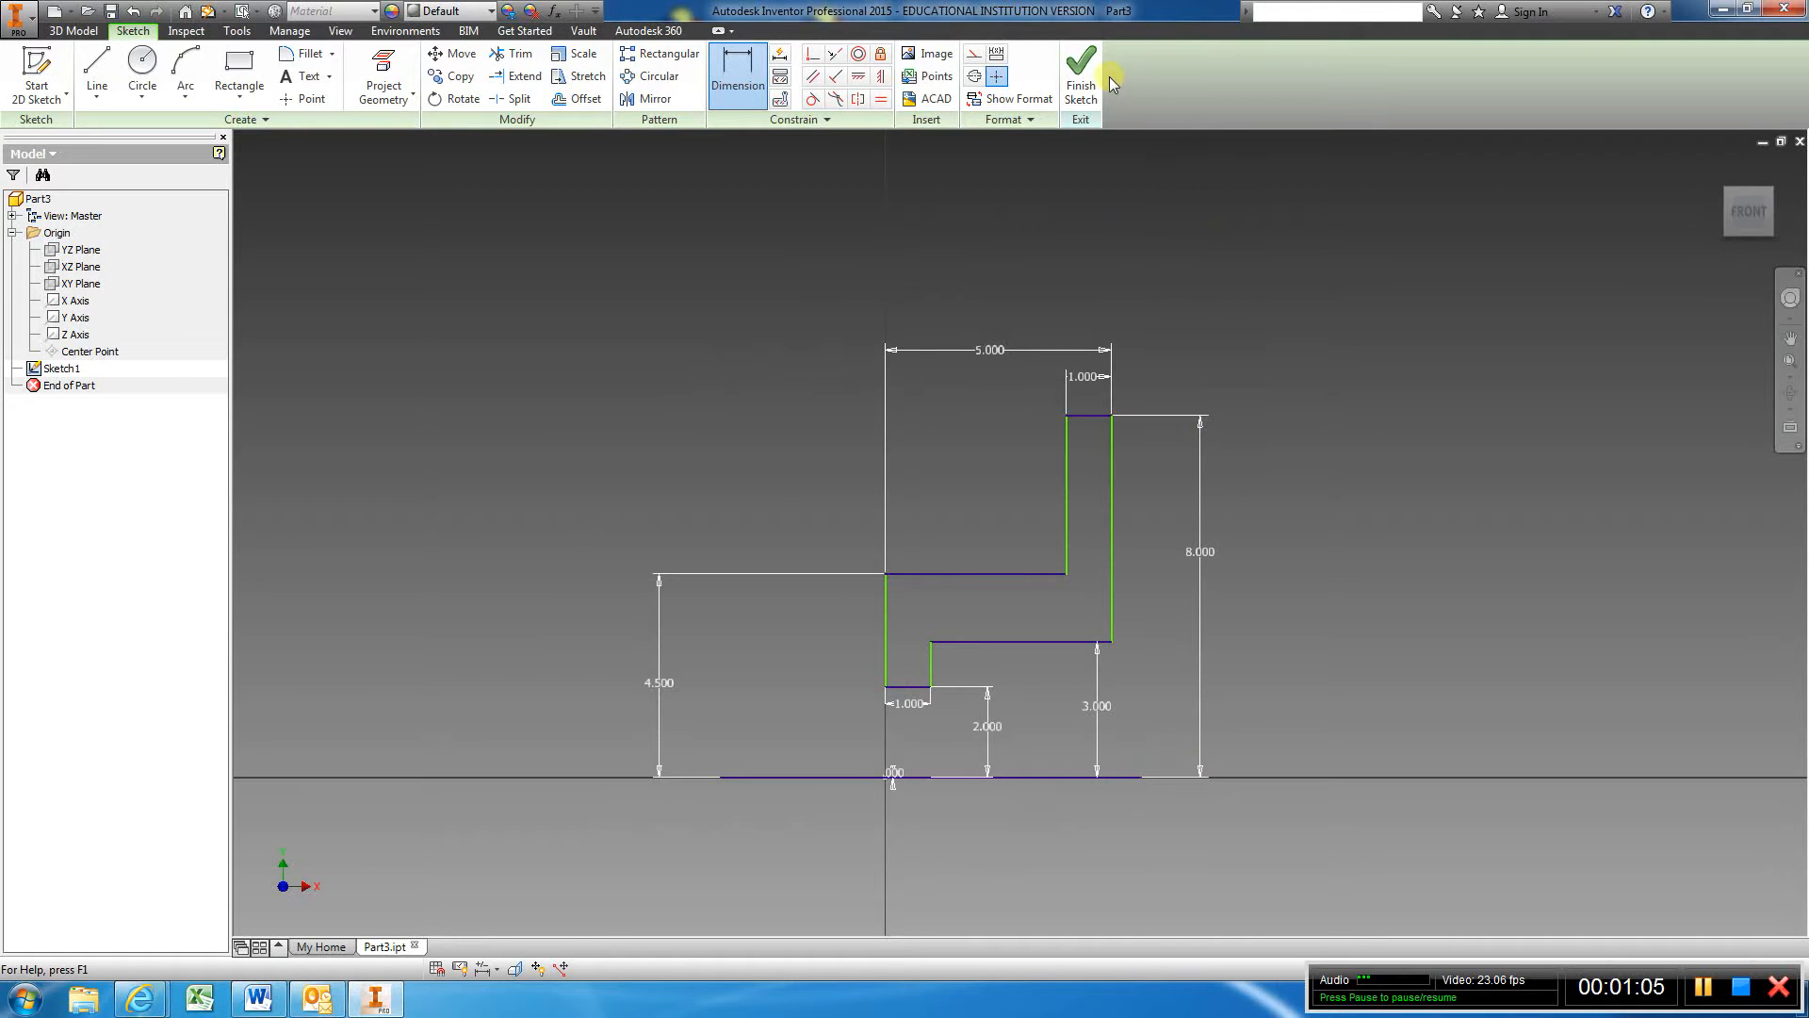
Finish the sketch and revolve the stepped profile fully about its bottom line into a solid
left_click(1080, 76)
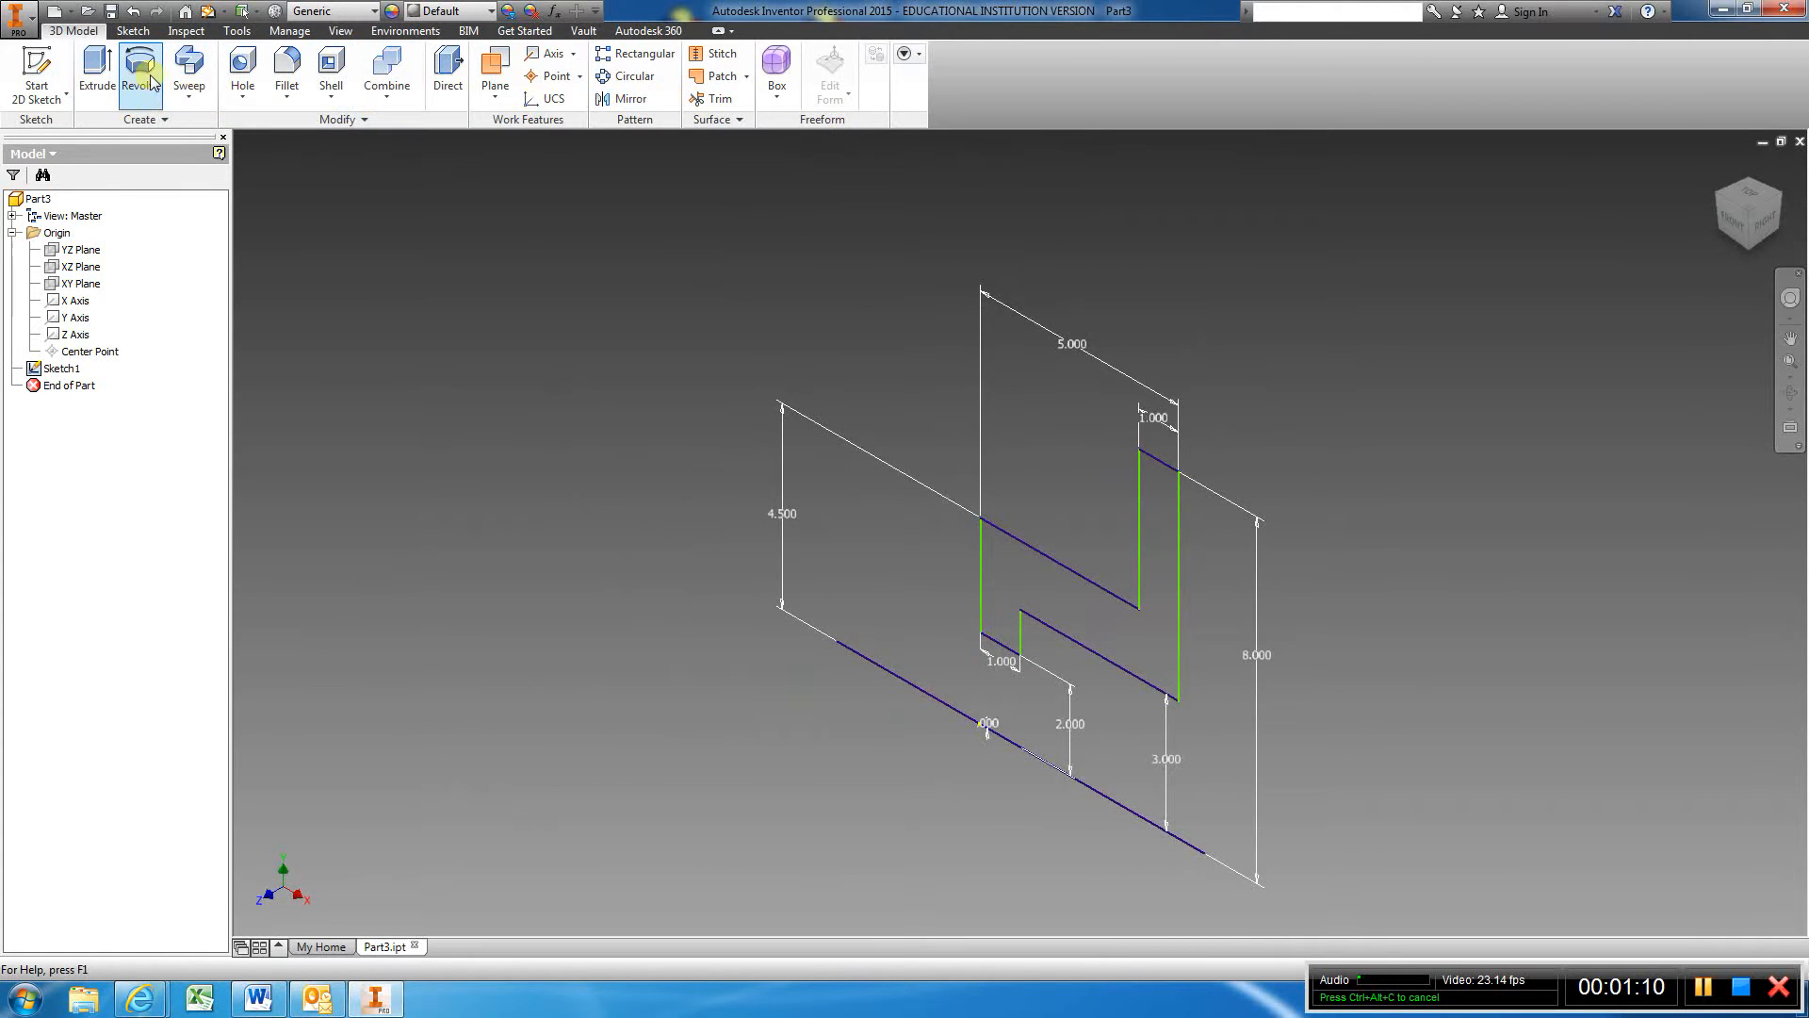
left_click(139, 70)
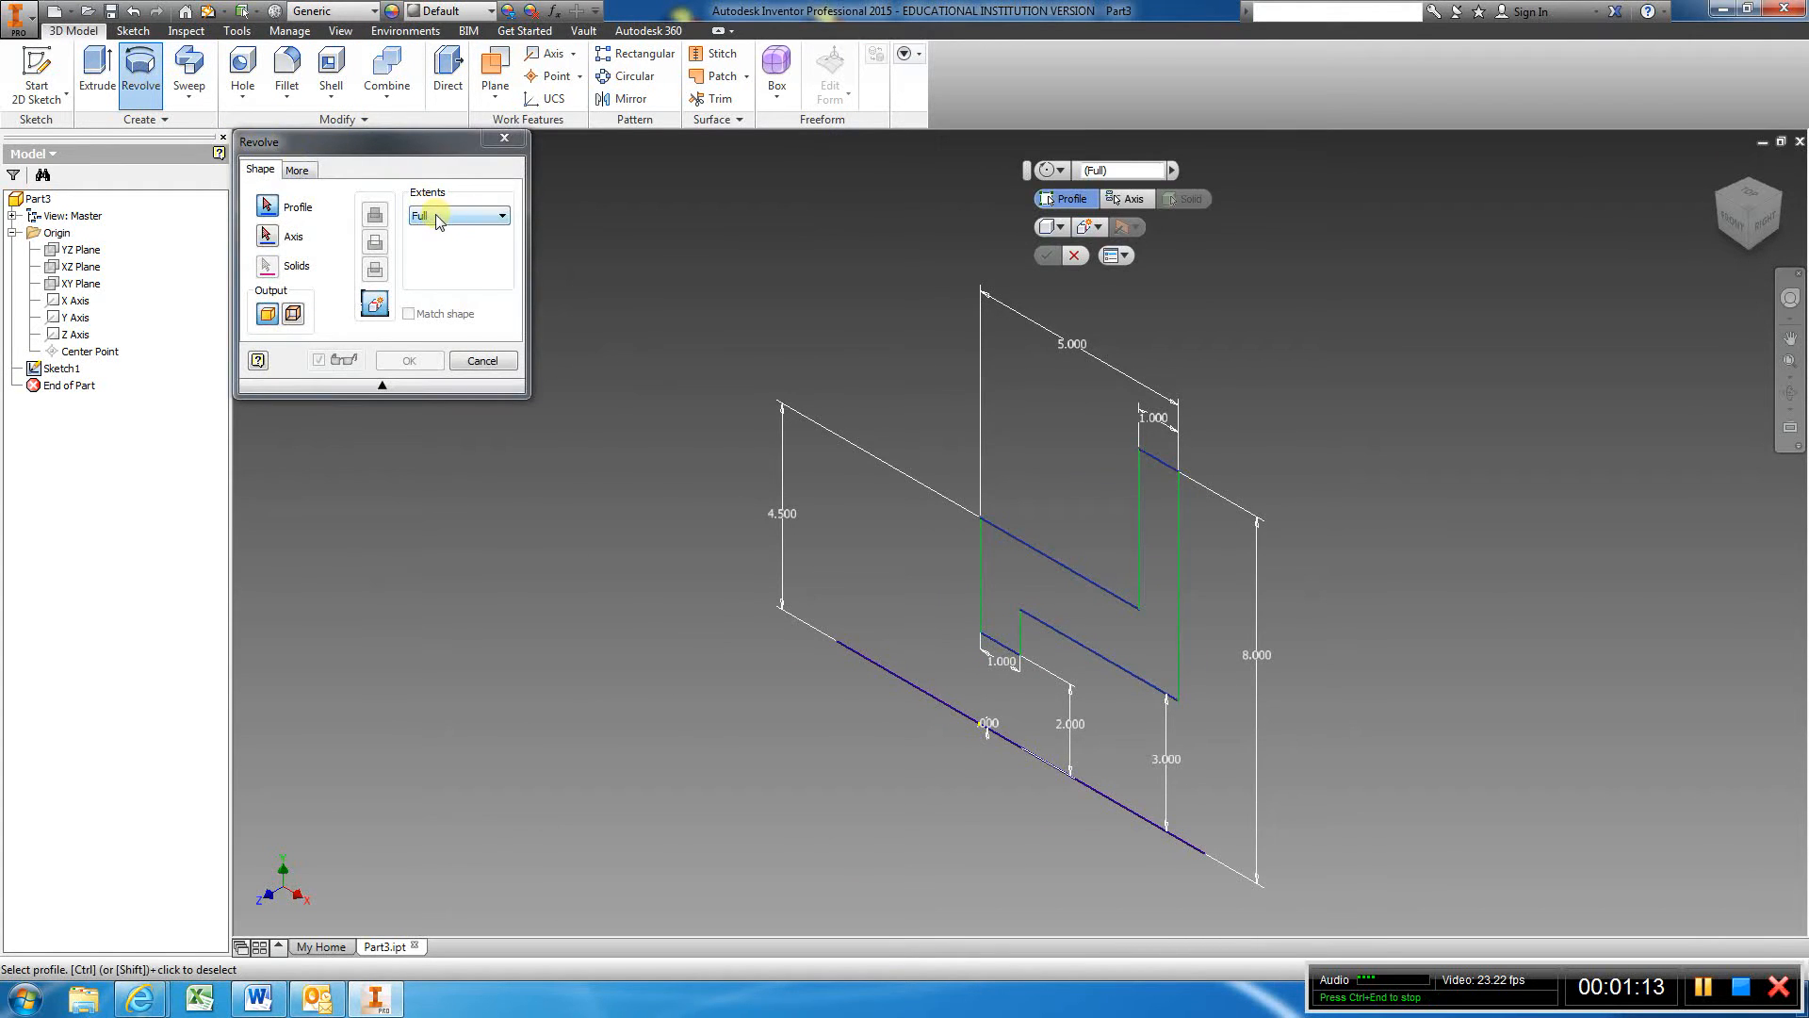
left_click(1010, 559)
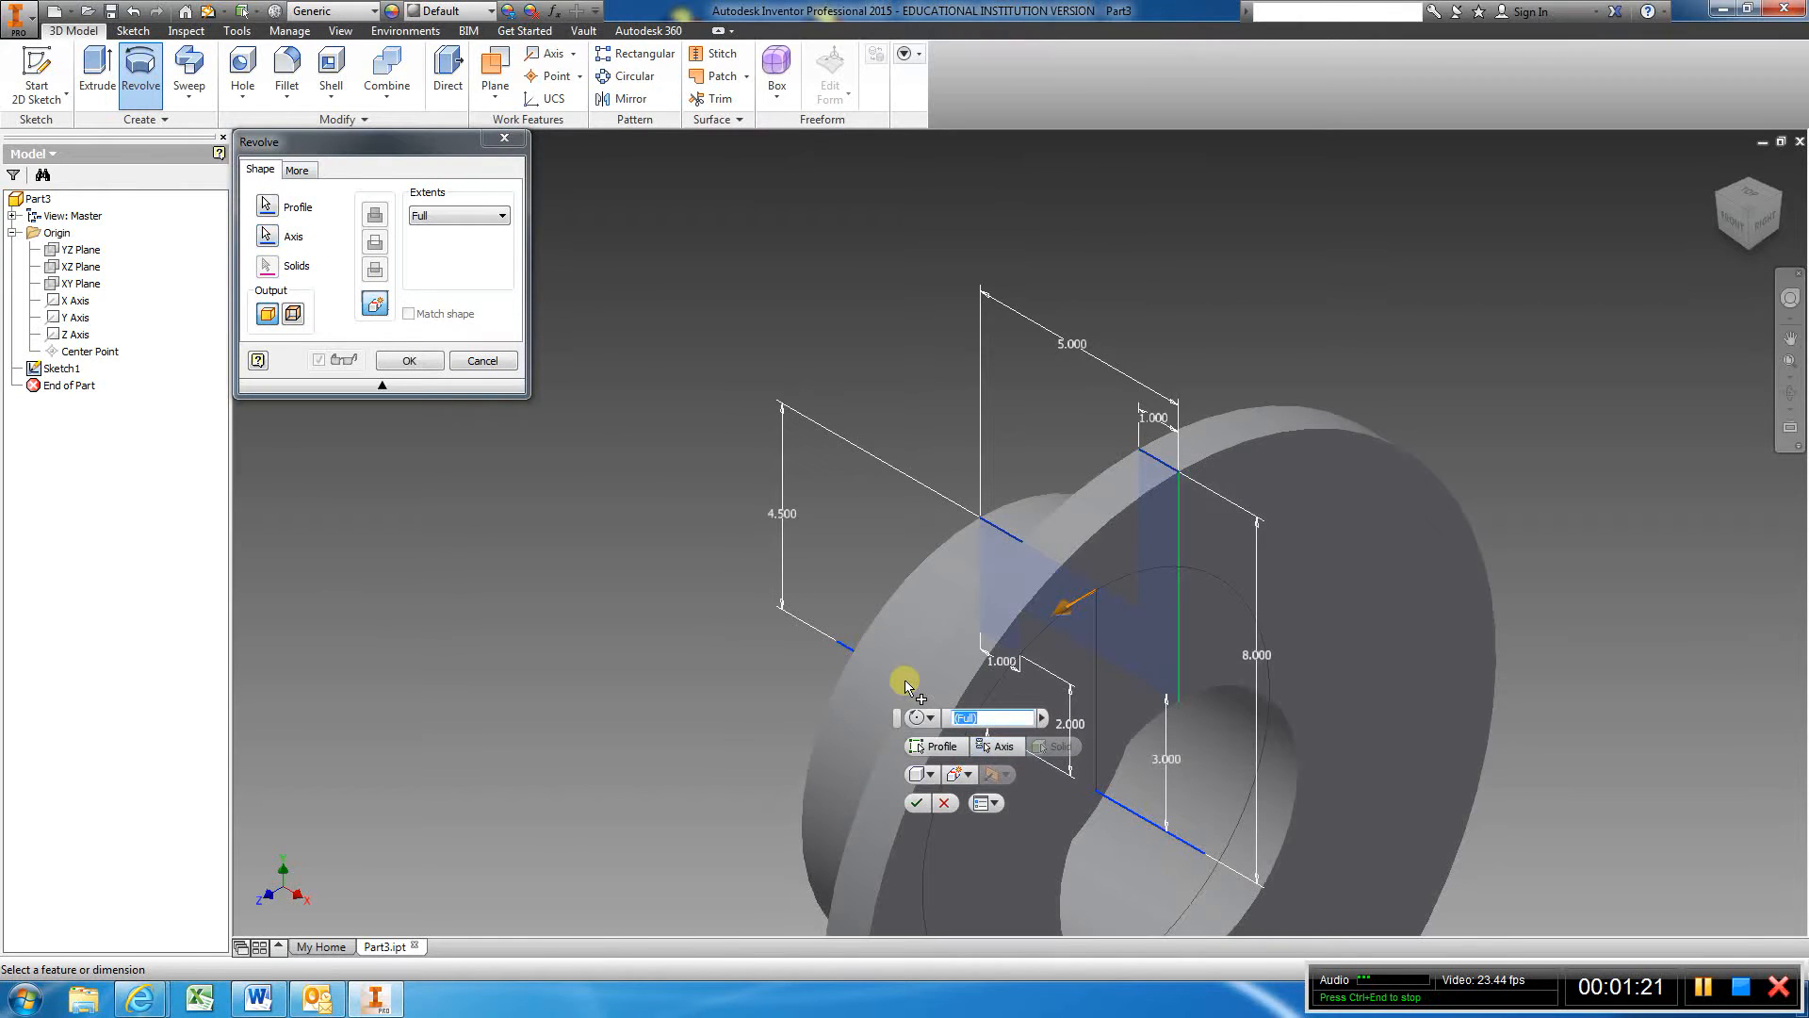
mouse_move(388, 505)
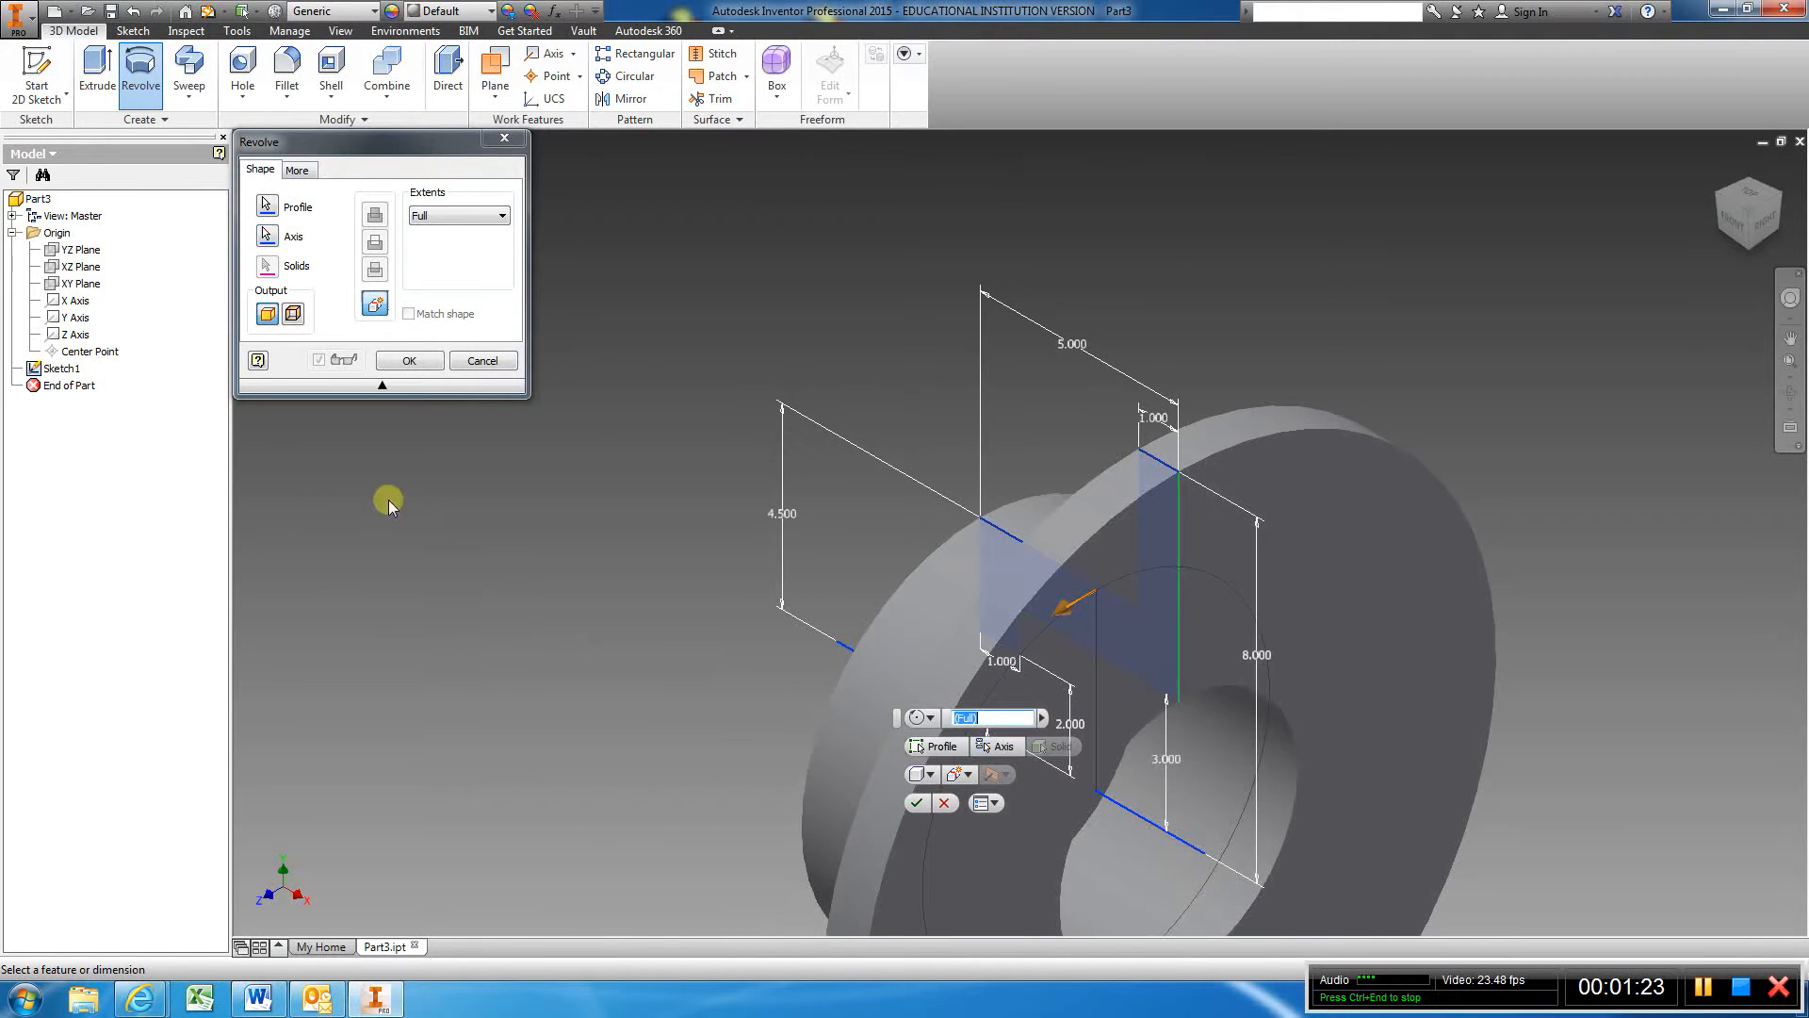
left_click(409, 360)
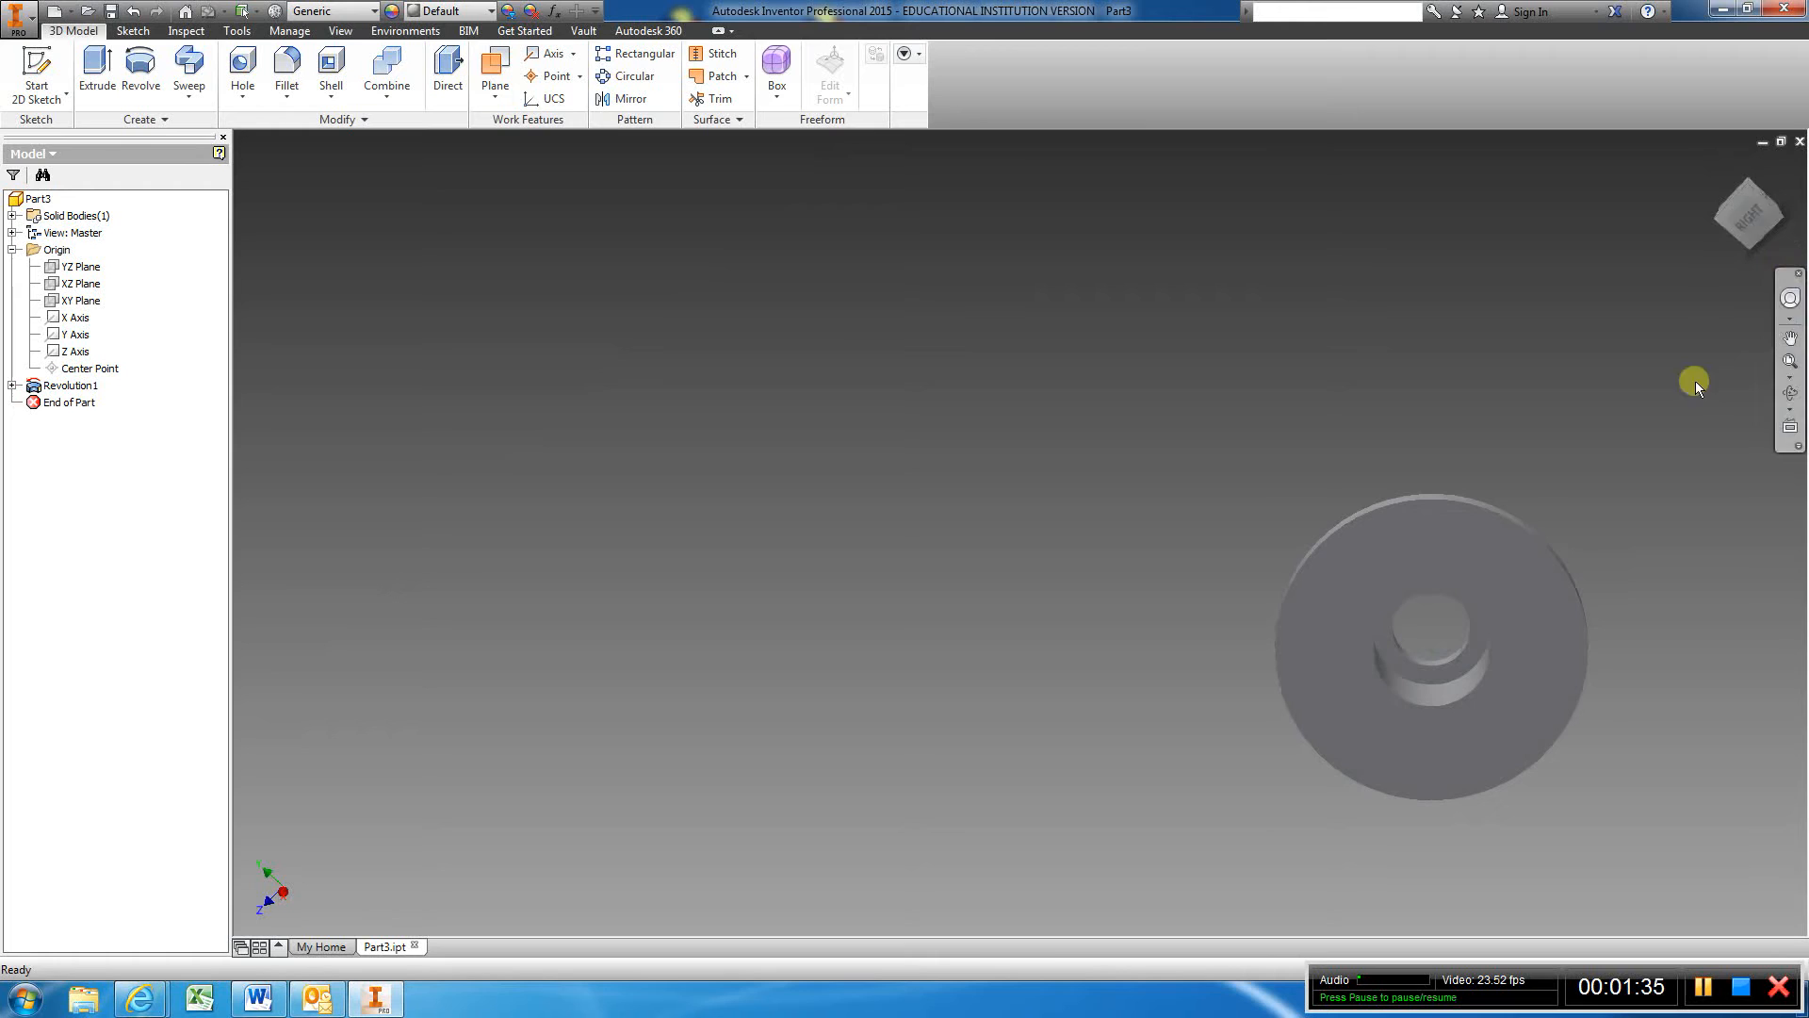
Start a sketch on the disc face and draw a 12.000-diameter bolt circle at its centre
left_click(1747, 209)
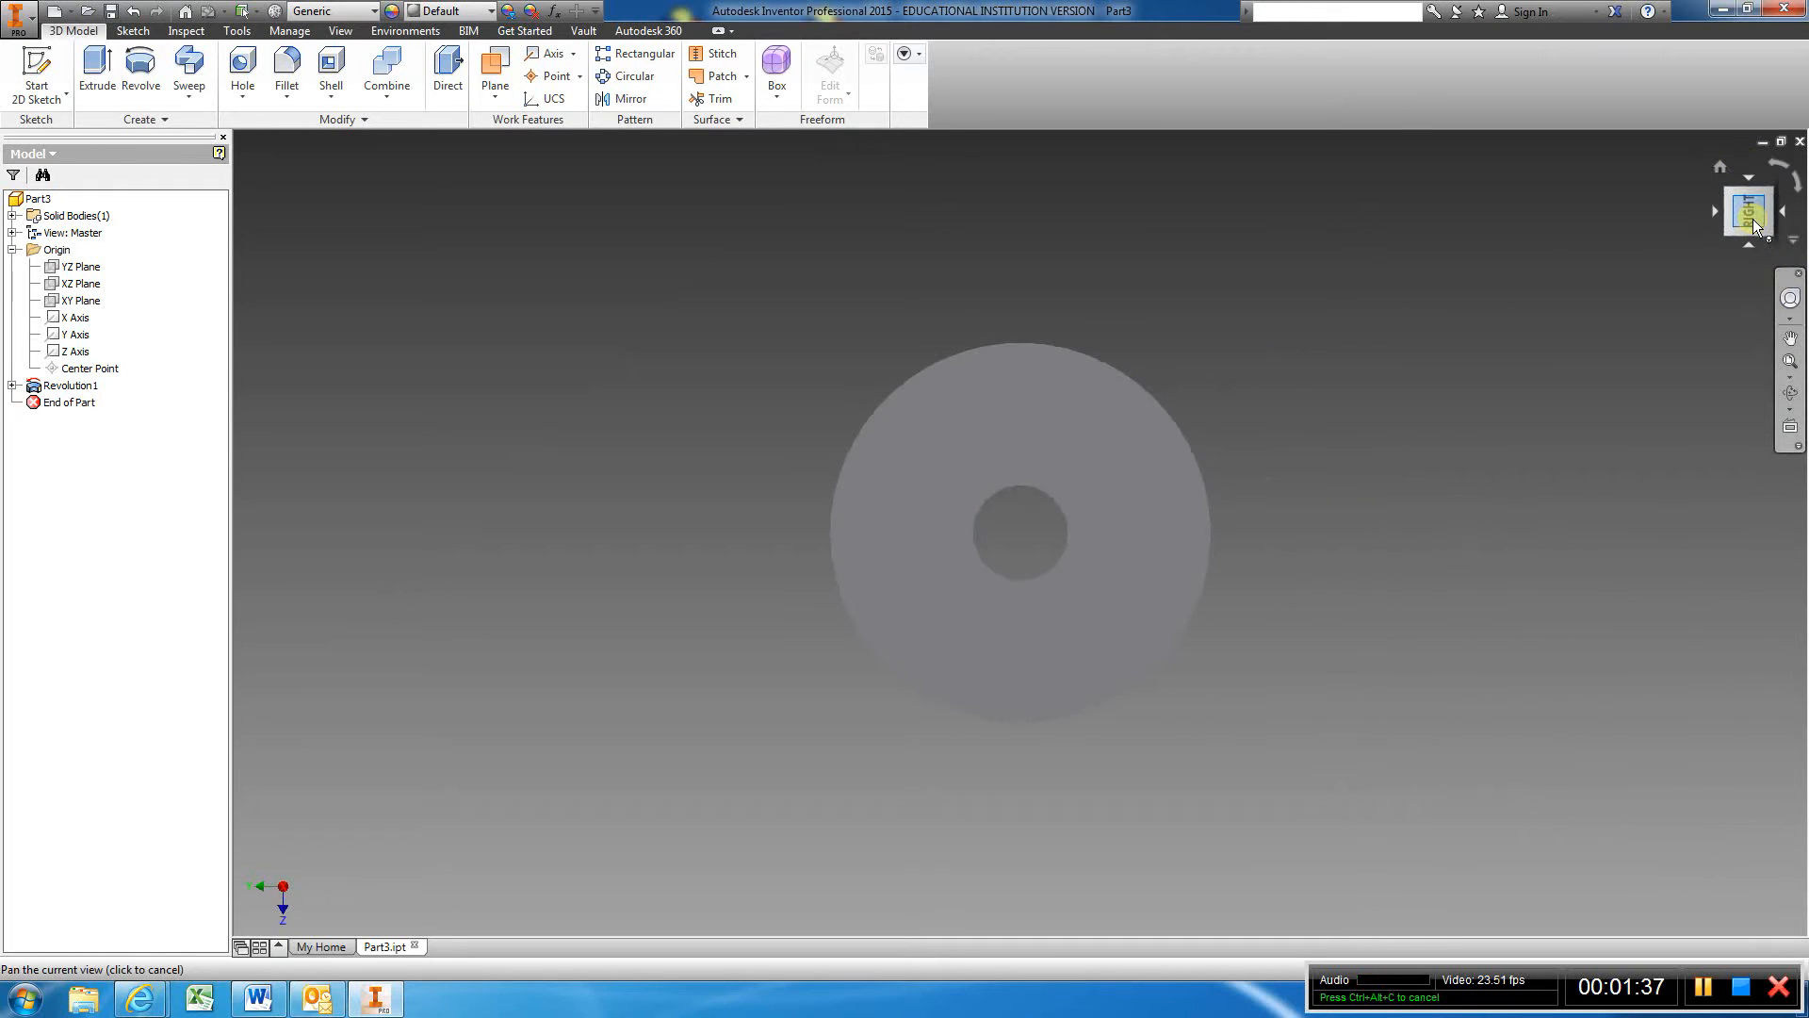
left_click(36, 75)
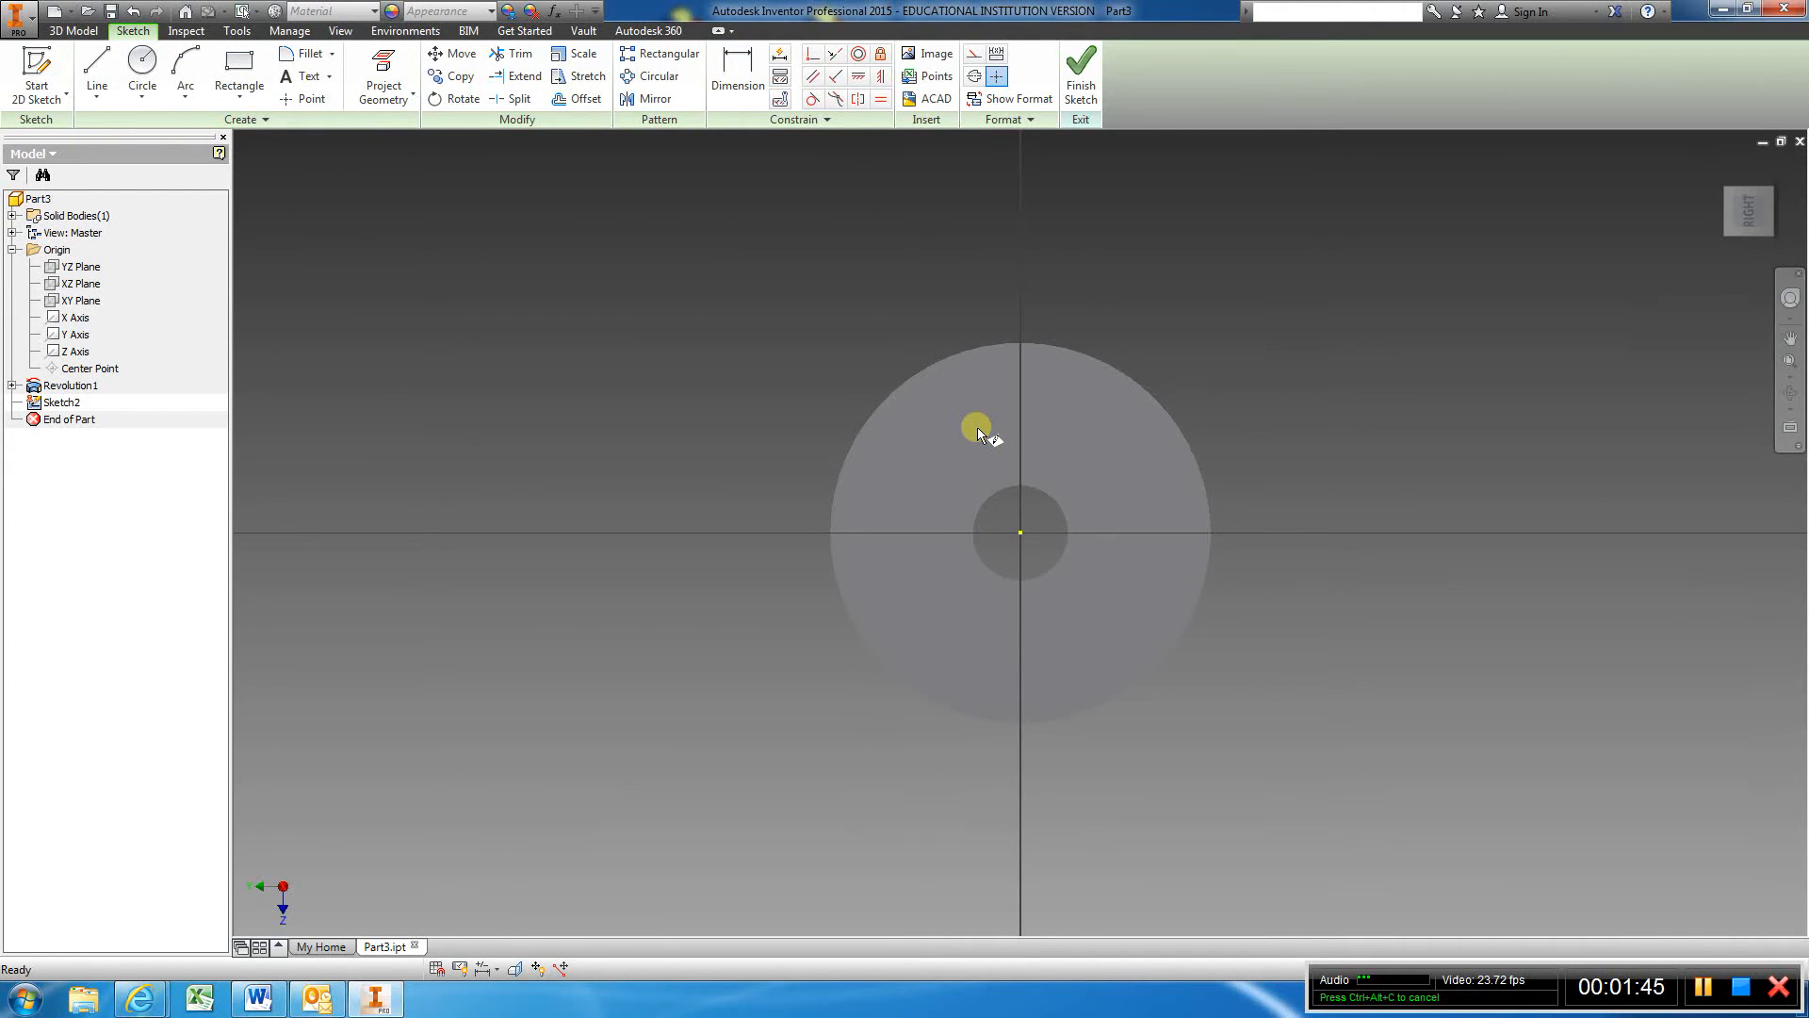
mouse_move(507, 253)
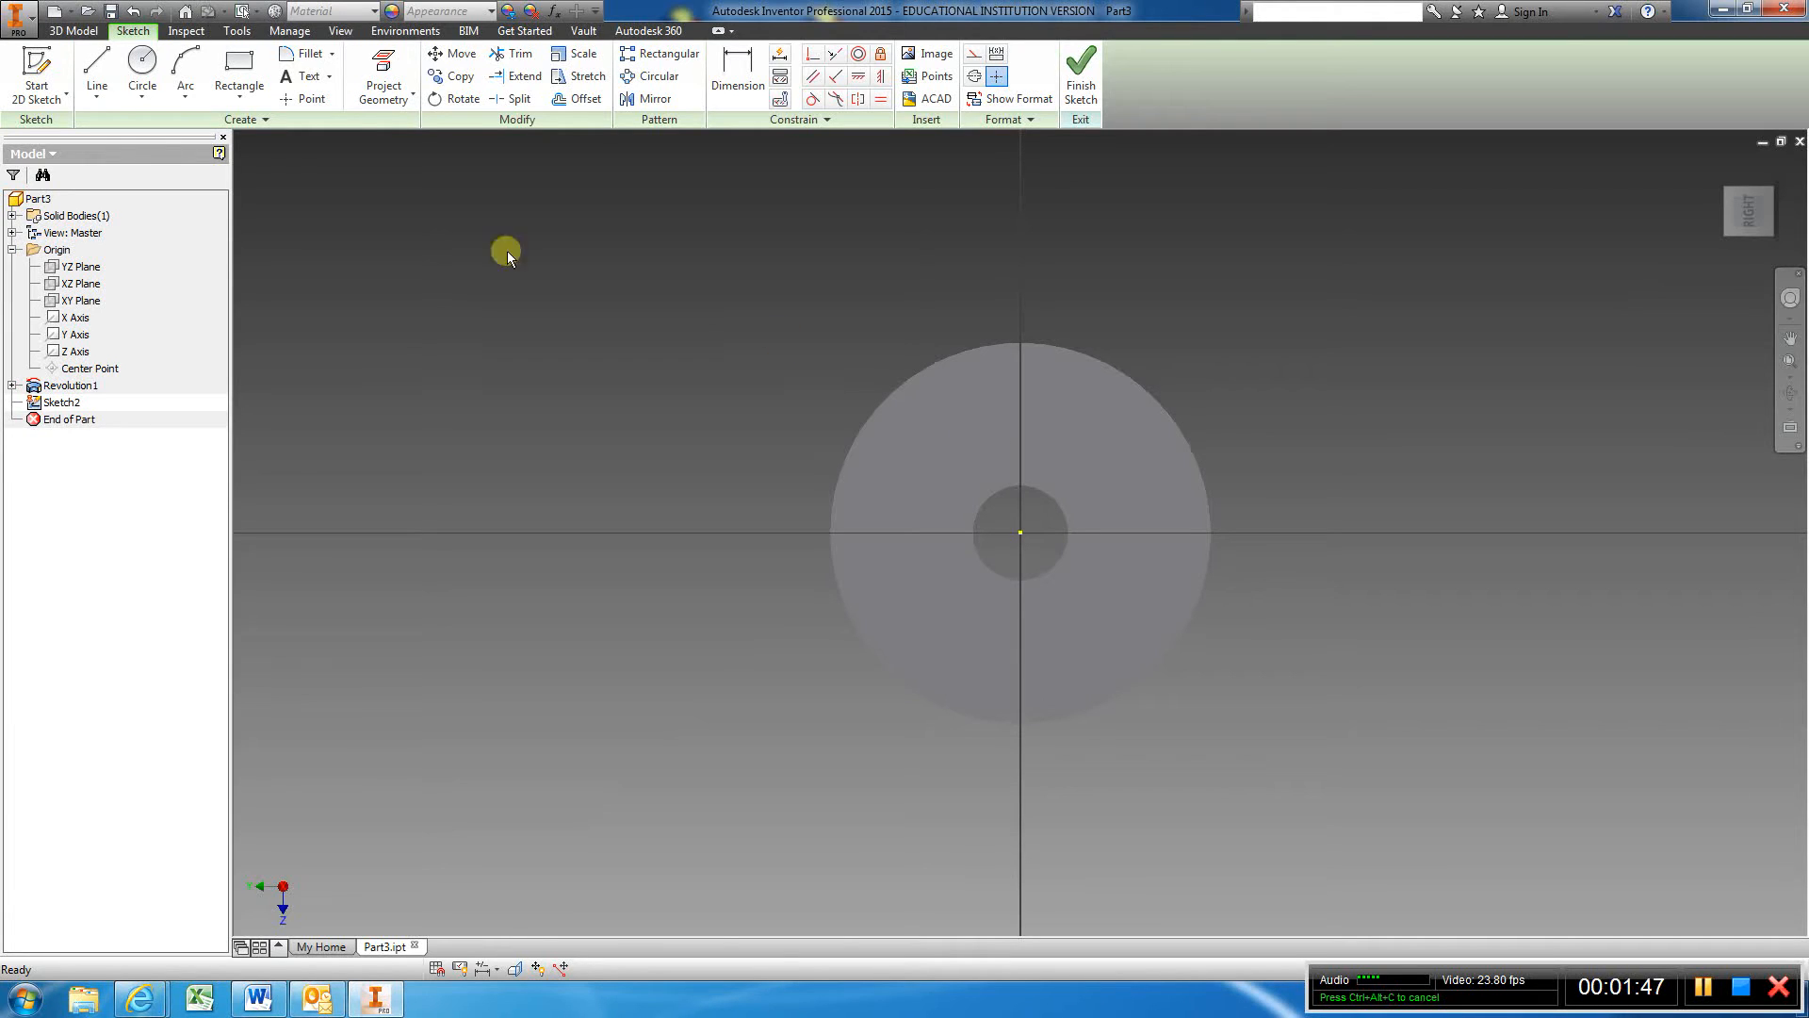
left_click(141, 75)
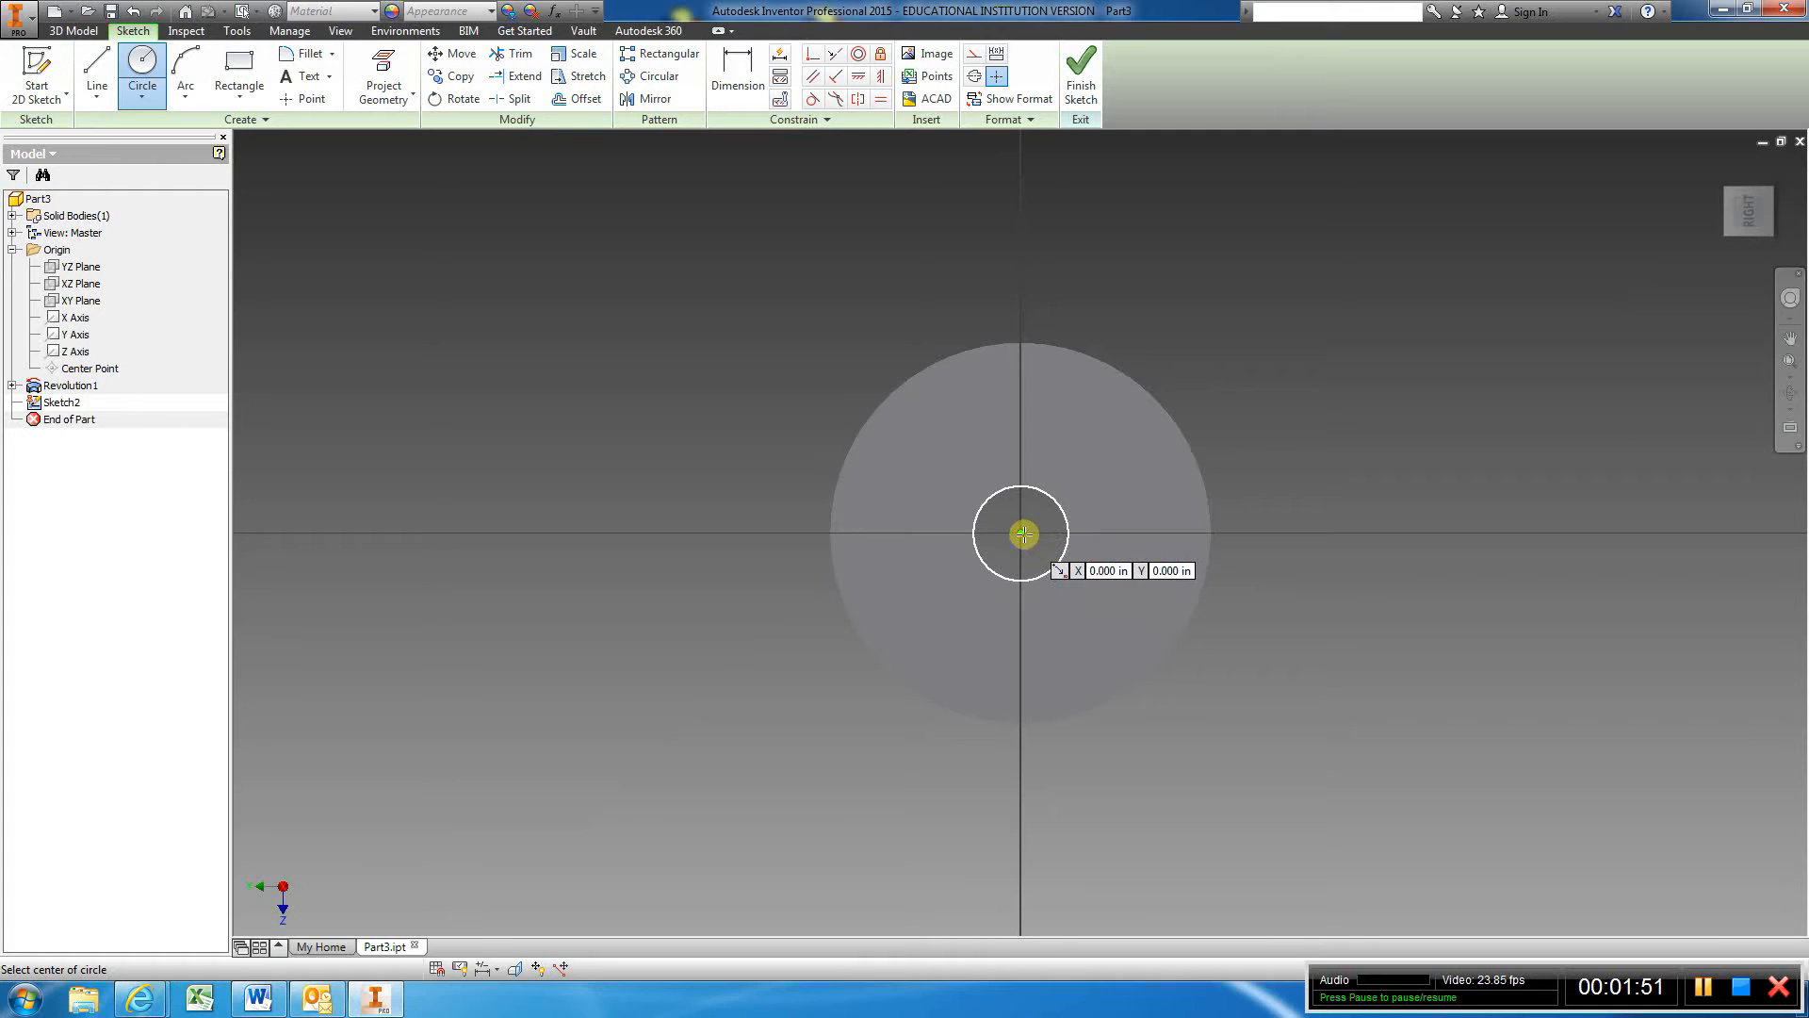
left_click(1020, 533)
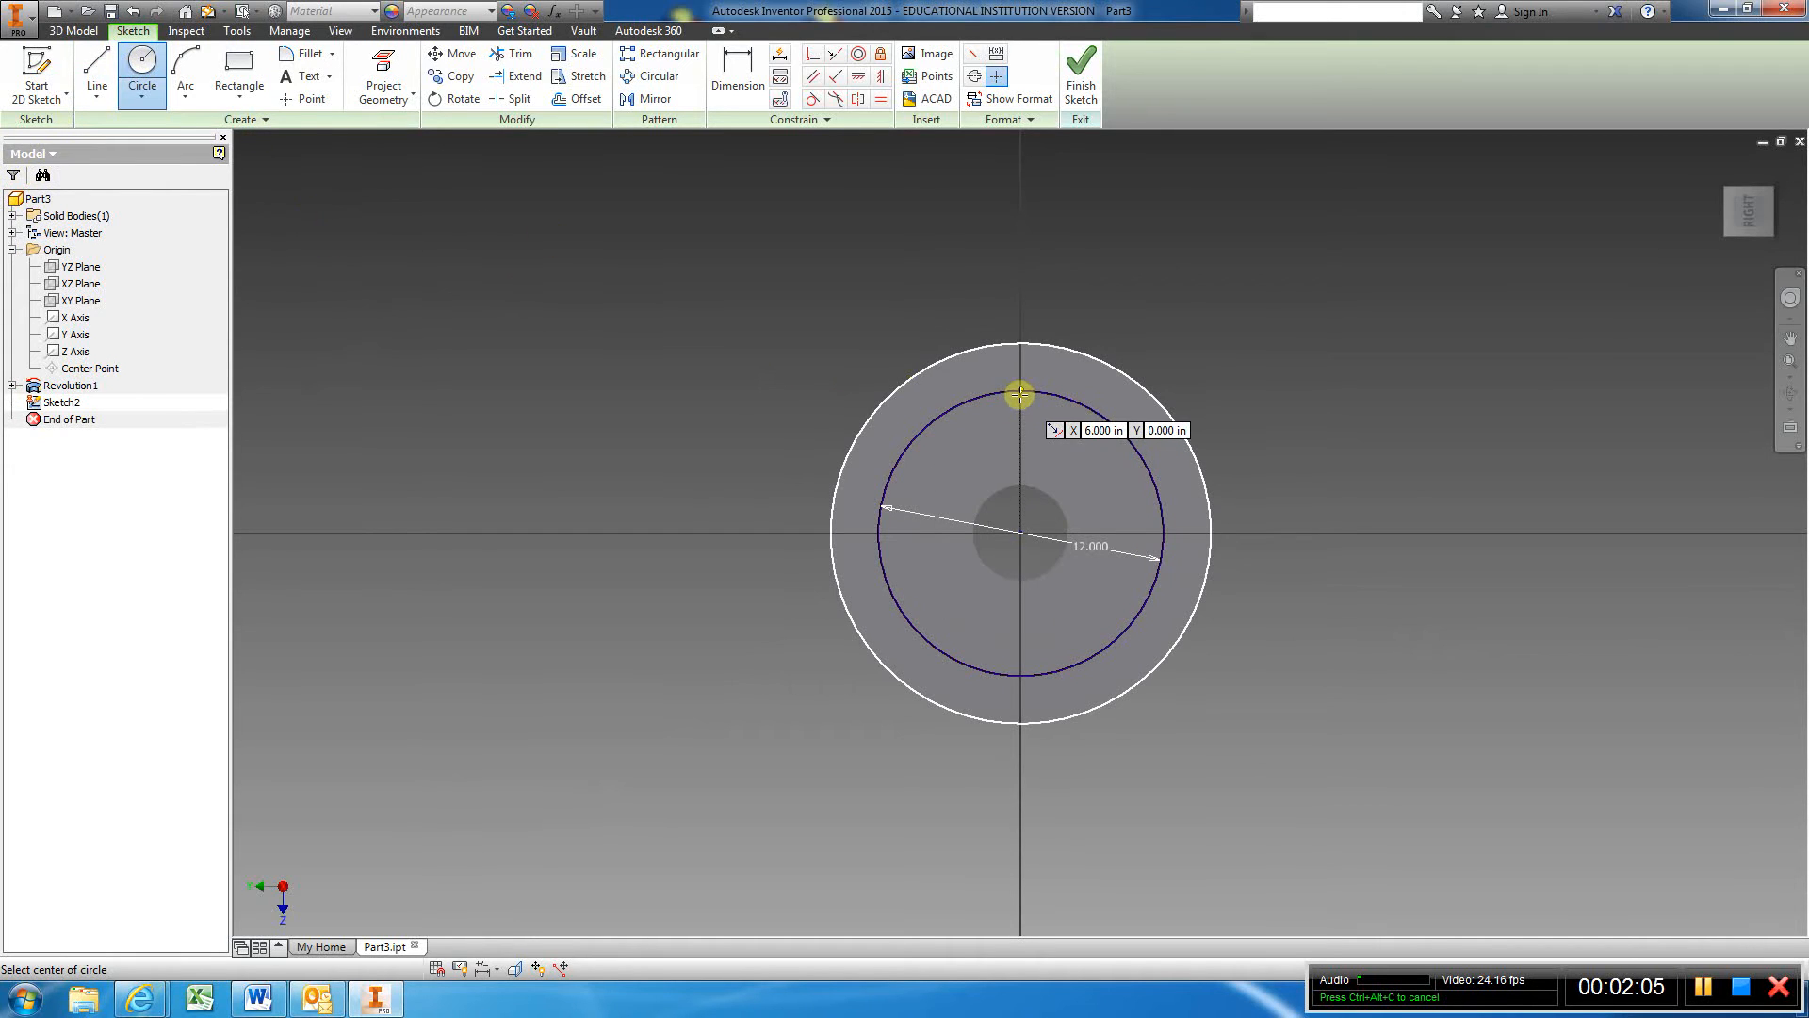
left_click(96, 76)
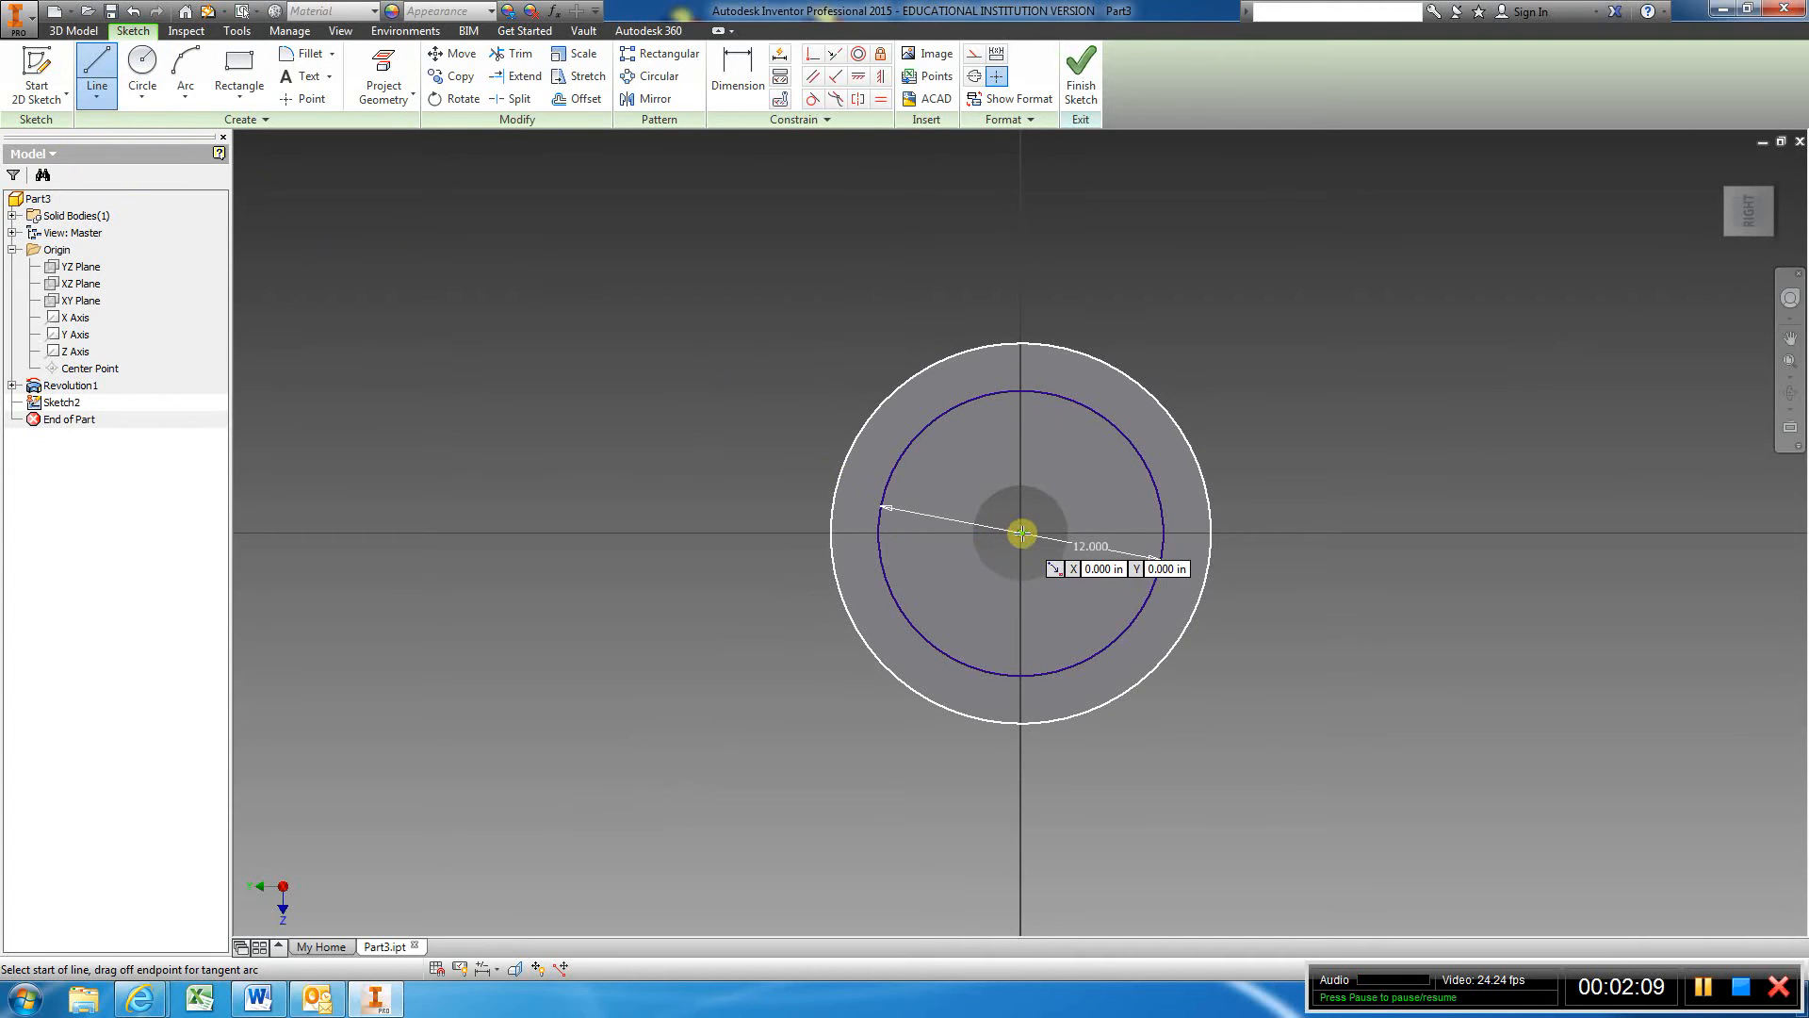
Draw a vertical line from the centre and a 2.000 circle where it meets the bolt circle
left_click(1020, 533)
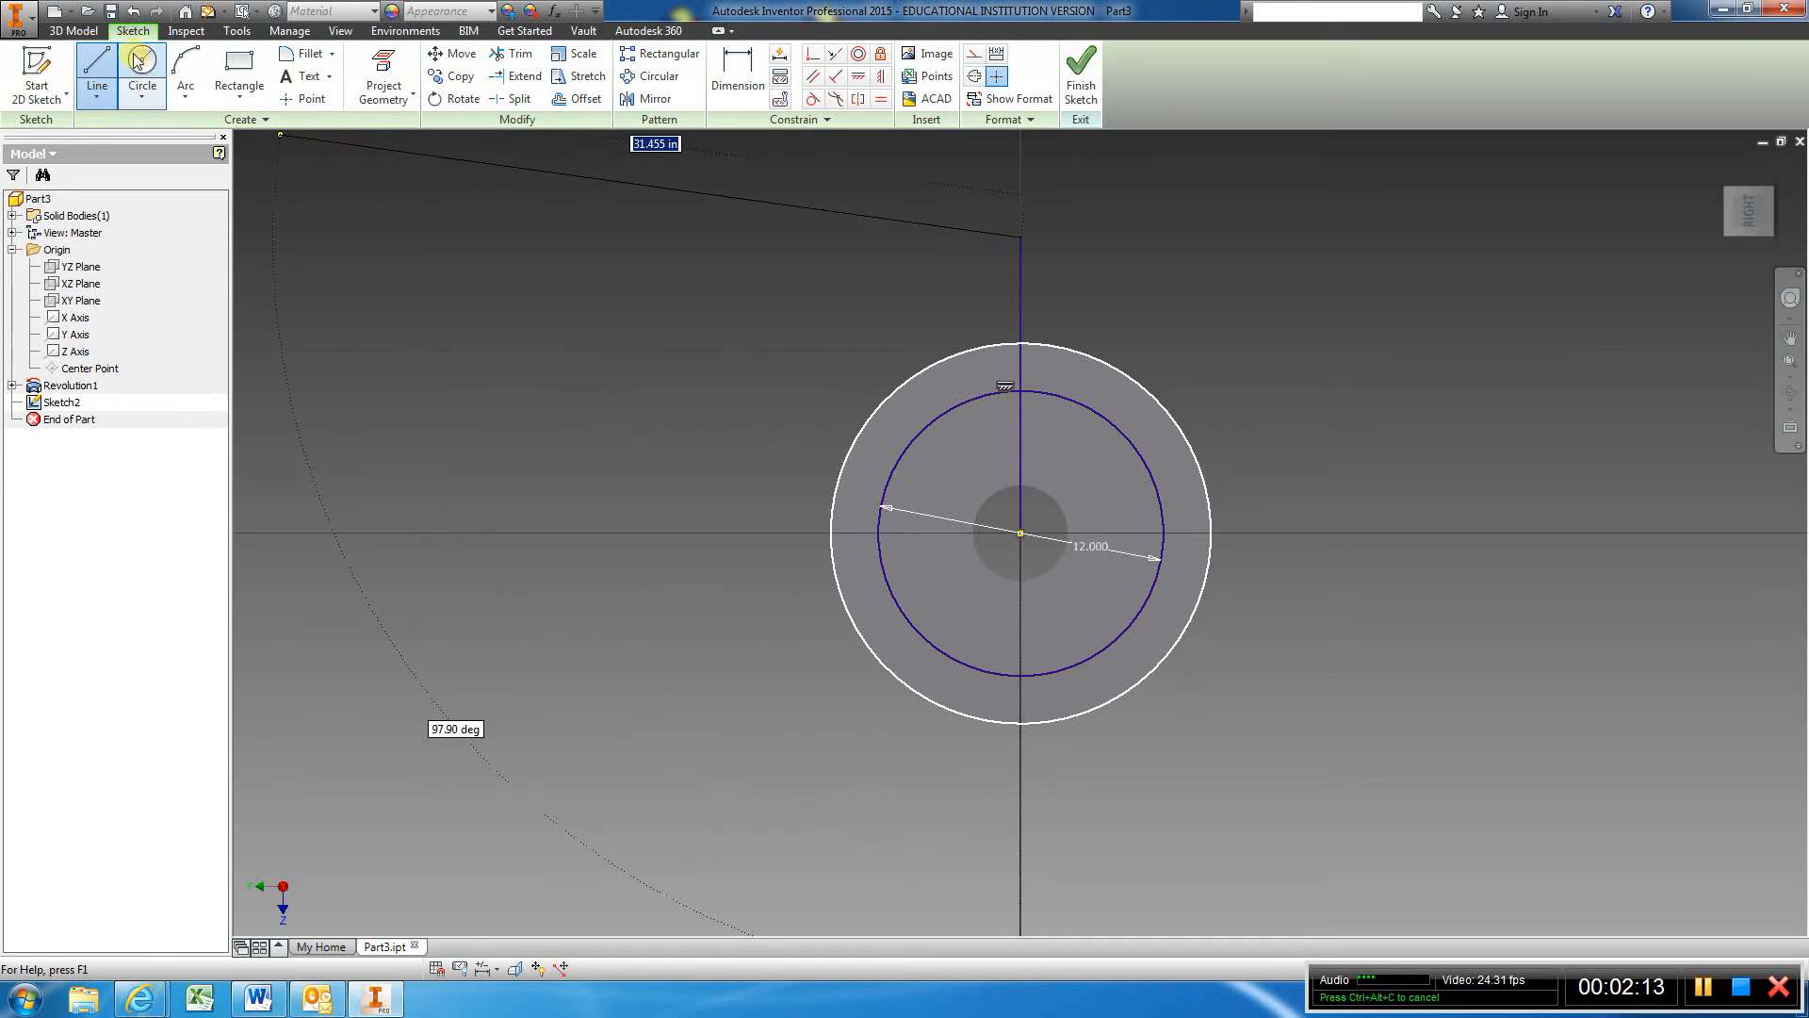
left_click(141, 76)
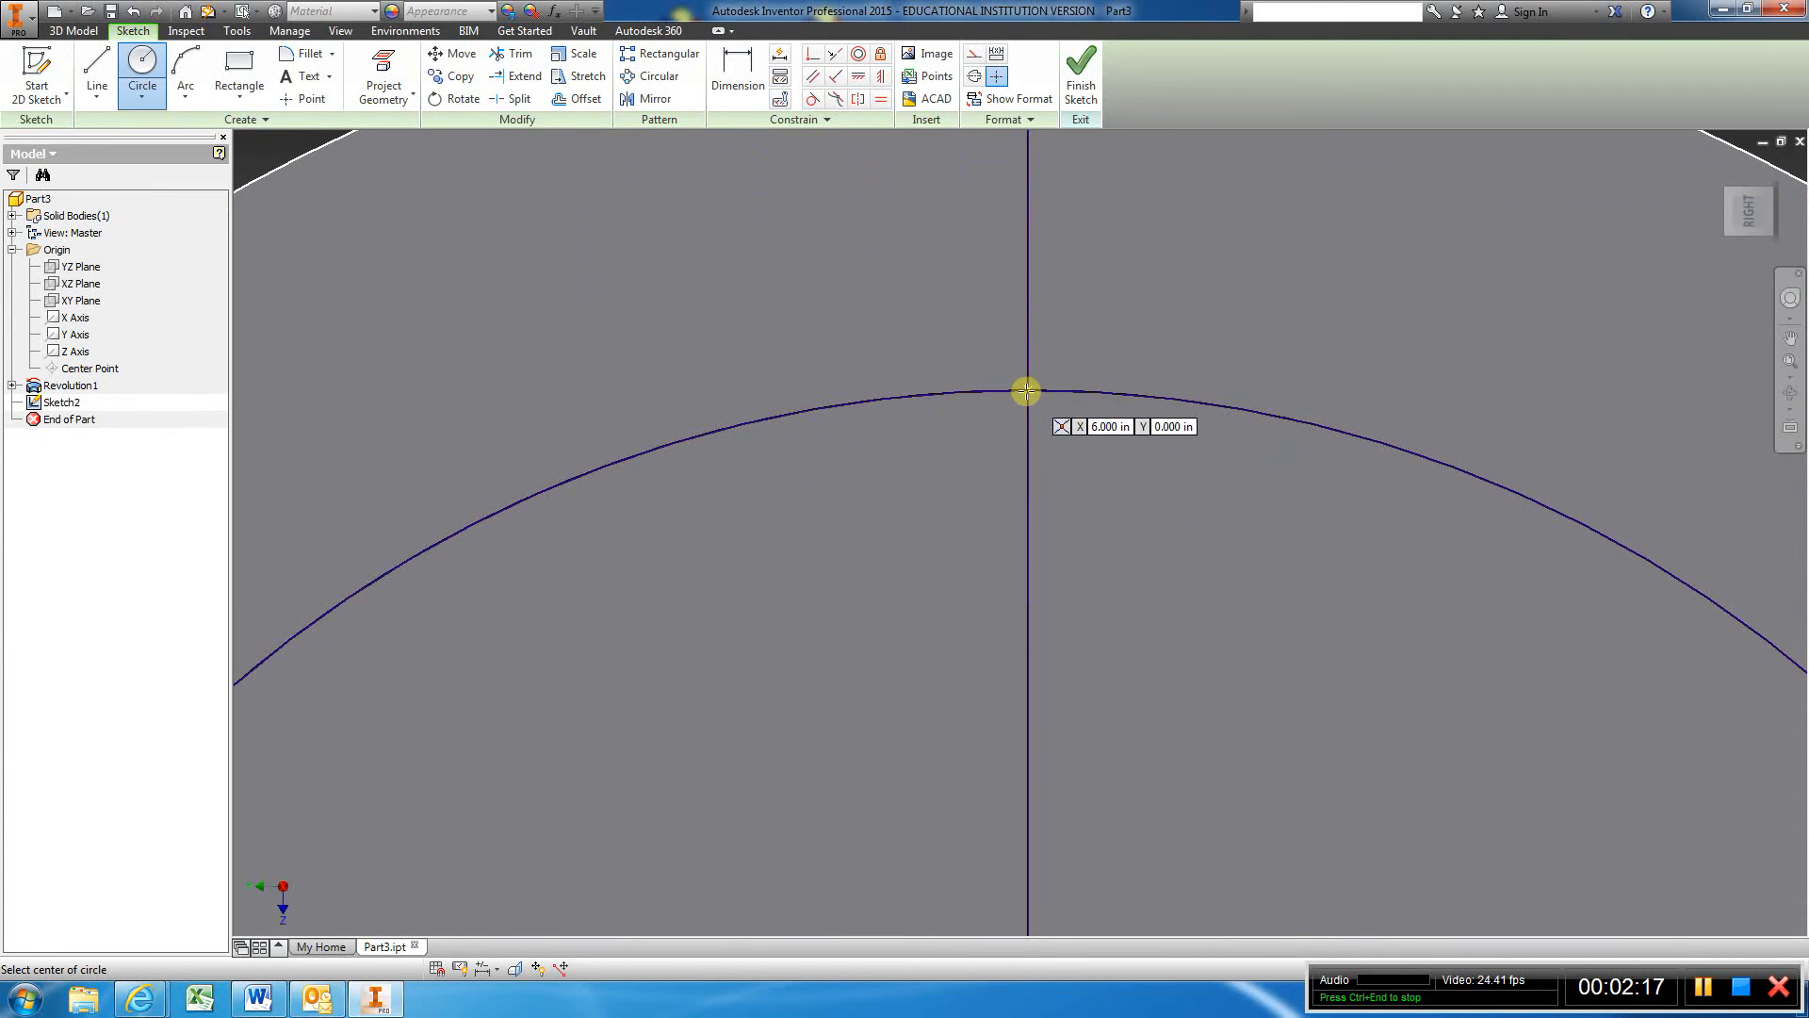
left_click(1025, 392)
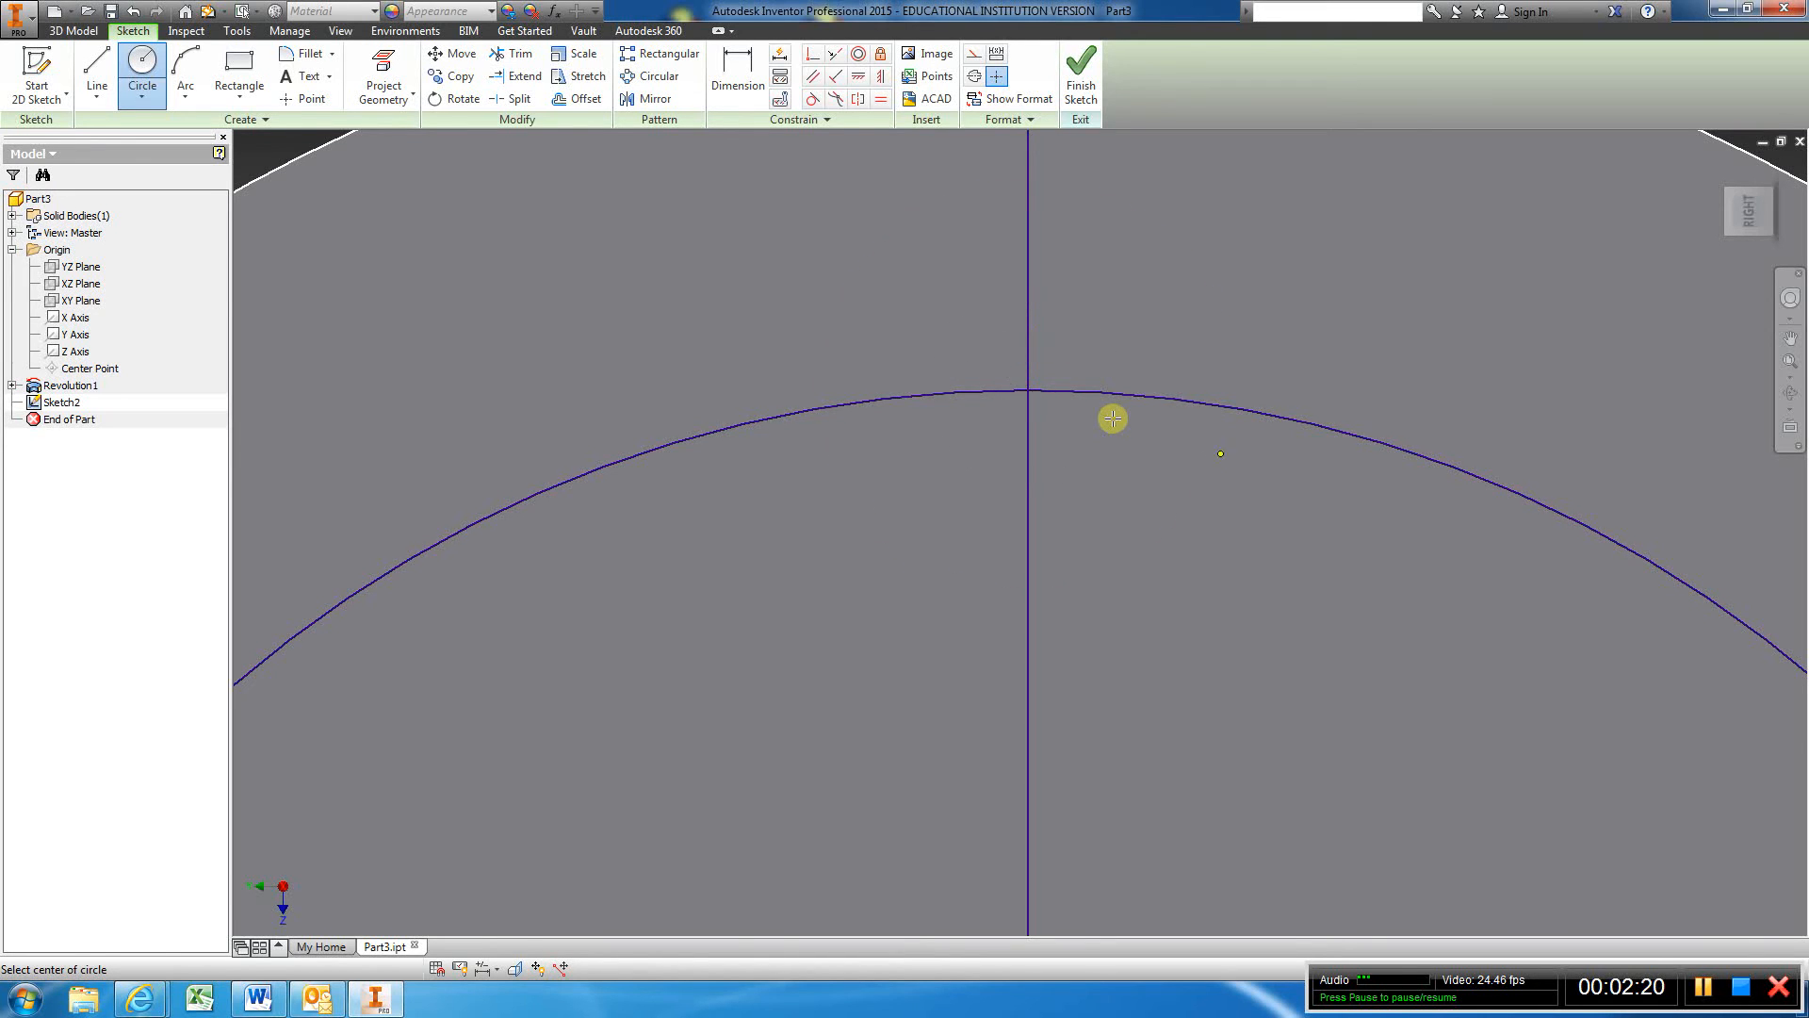
left_click(1106, 419)
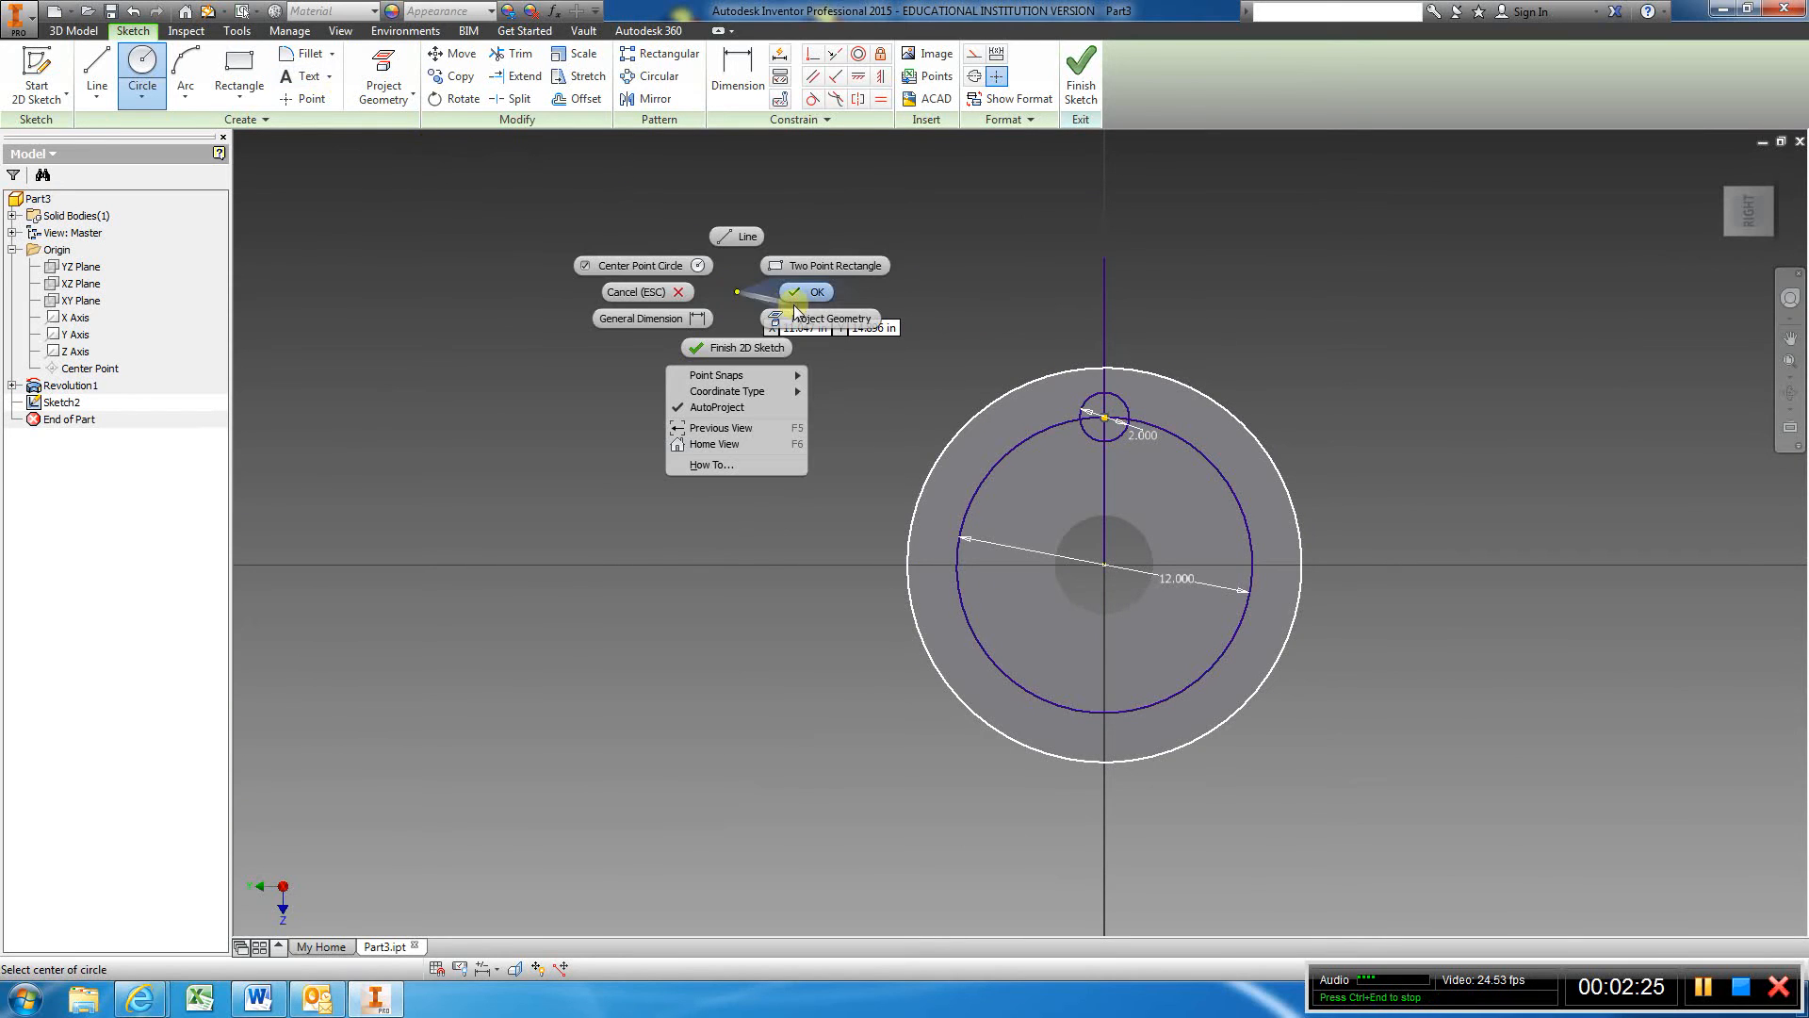
left_click(813, 290)
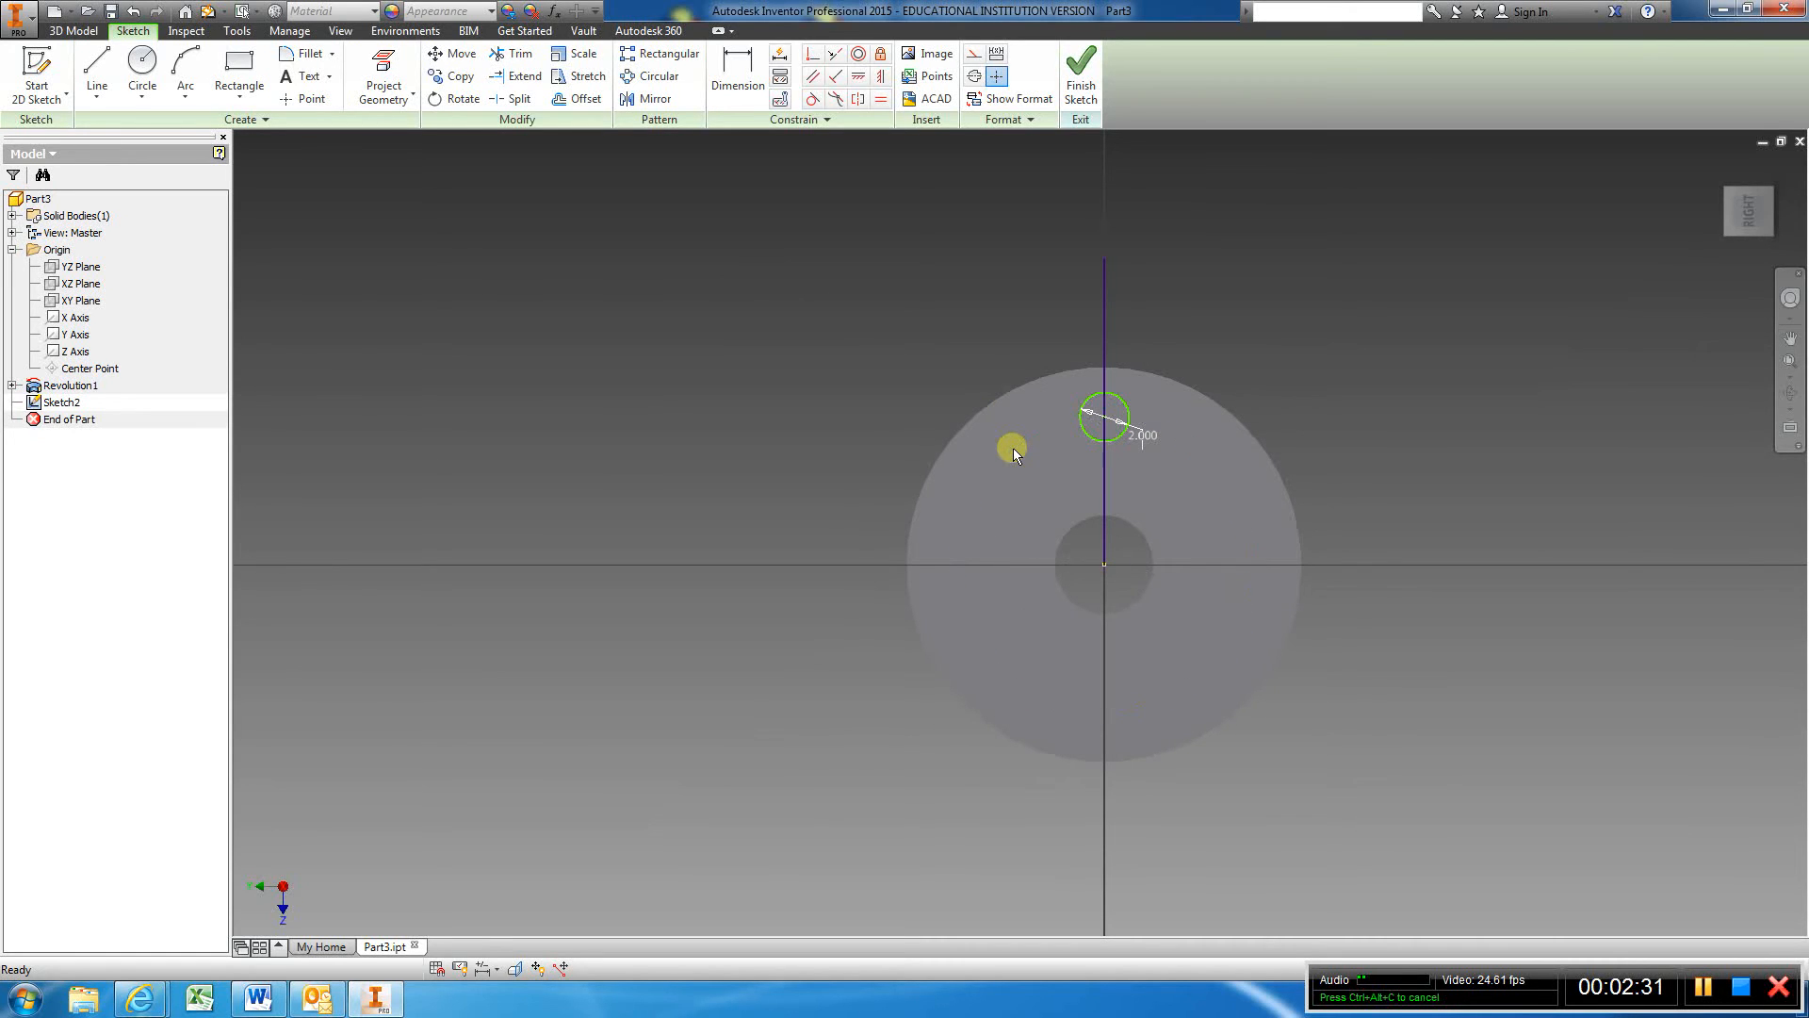
mouse_move(1104, 290)
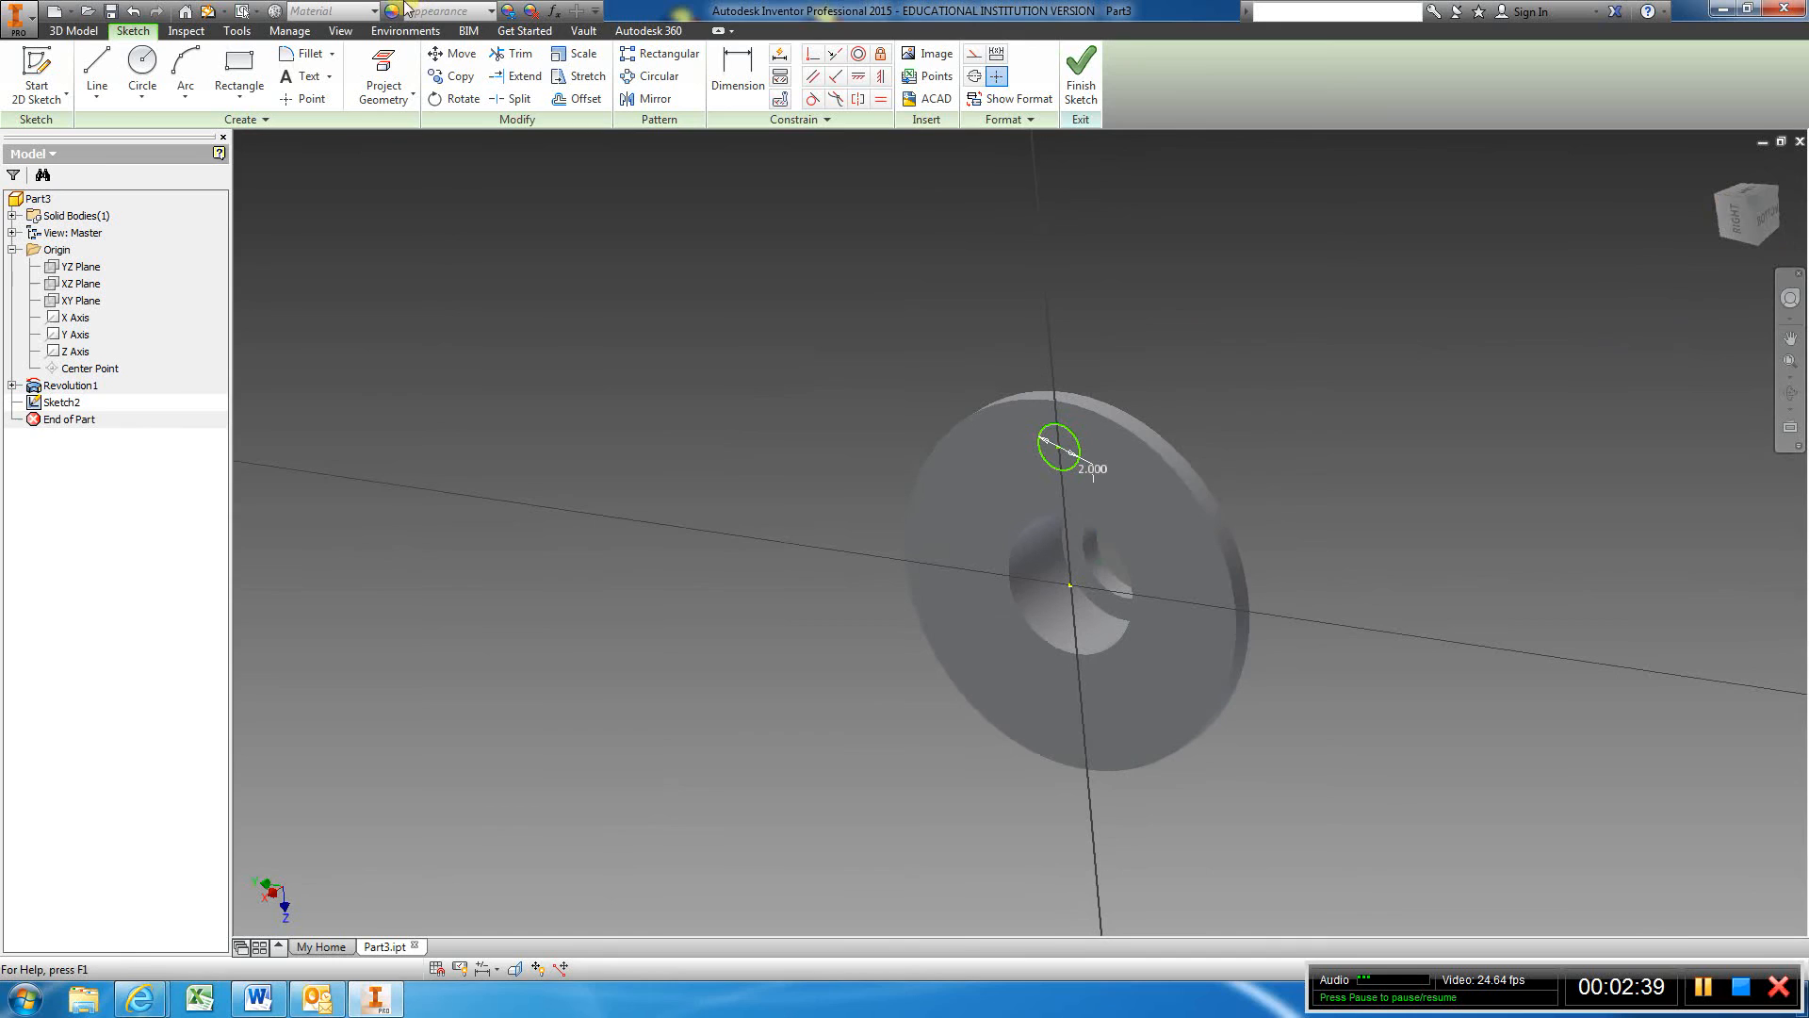
Extrude the 2.000 circle as a Through All cut to form one bolt hole (Extrusion1)
left_click(71, 30)
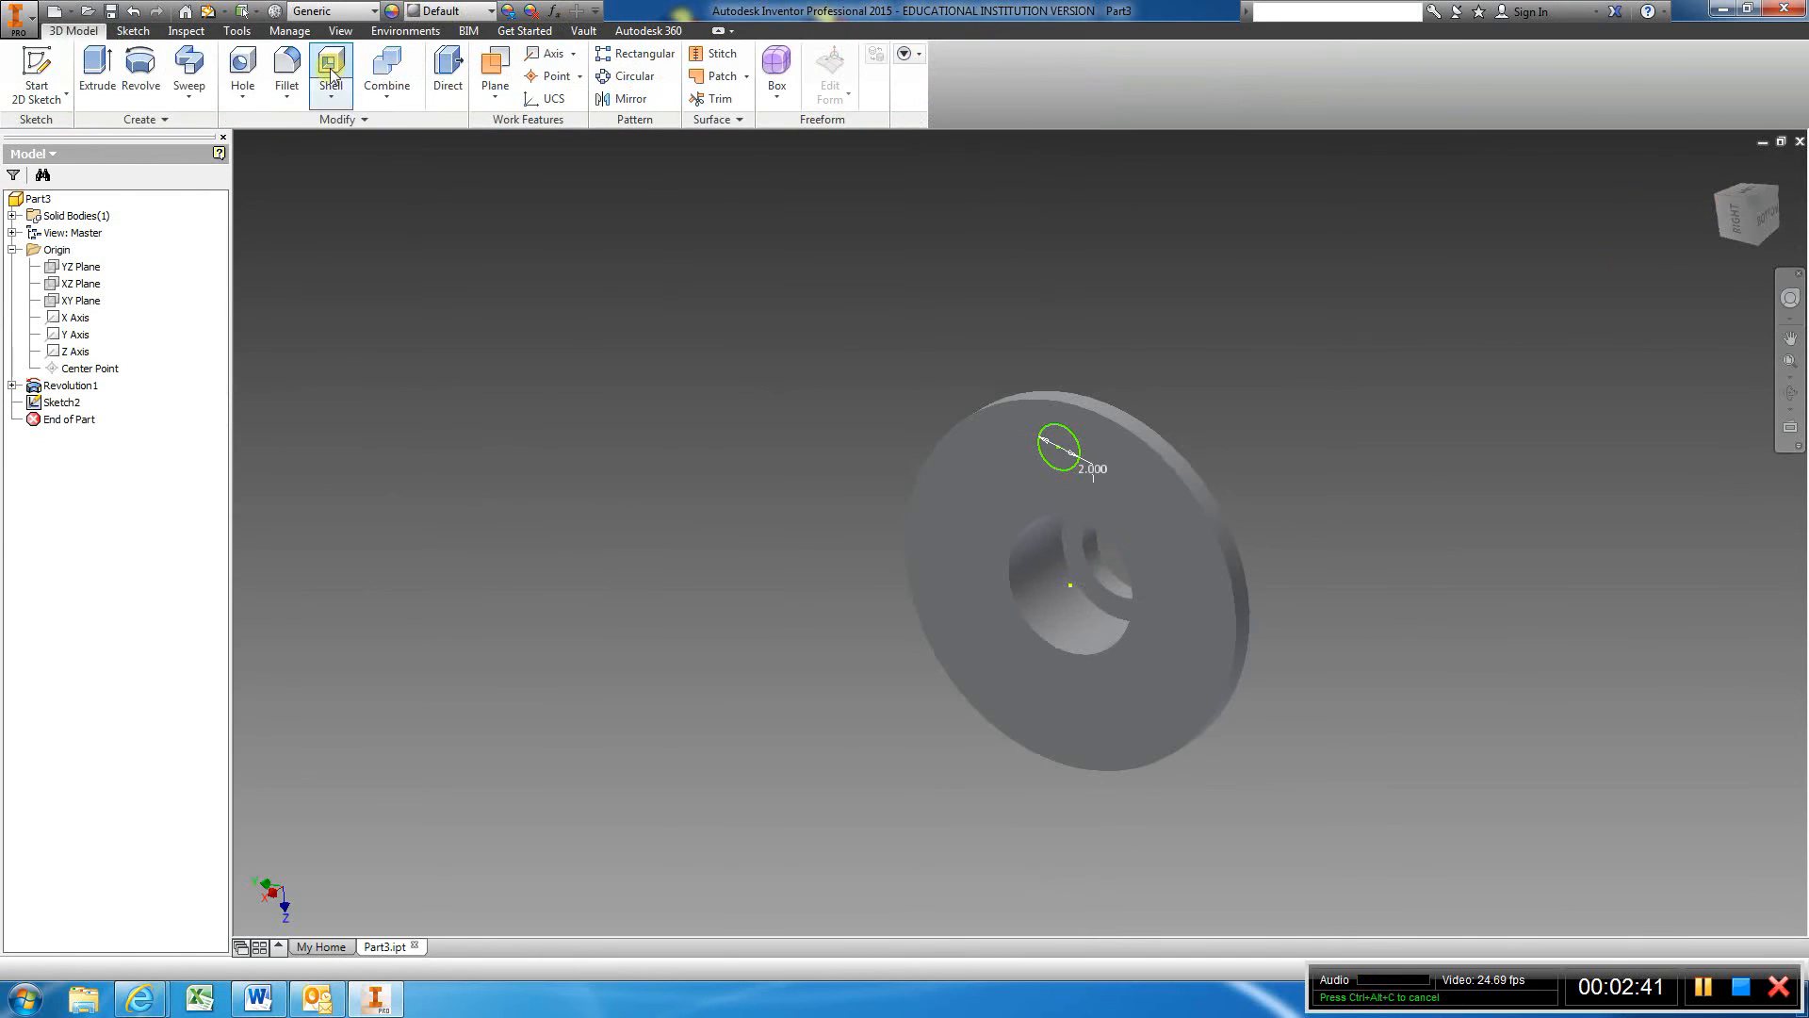
left_click(96, 70)
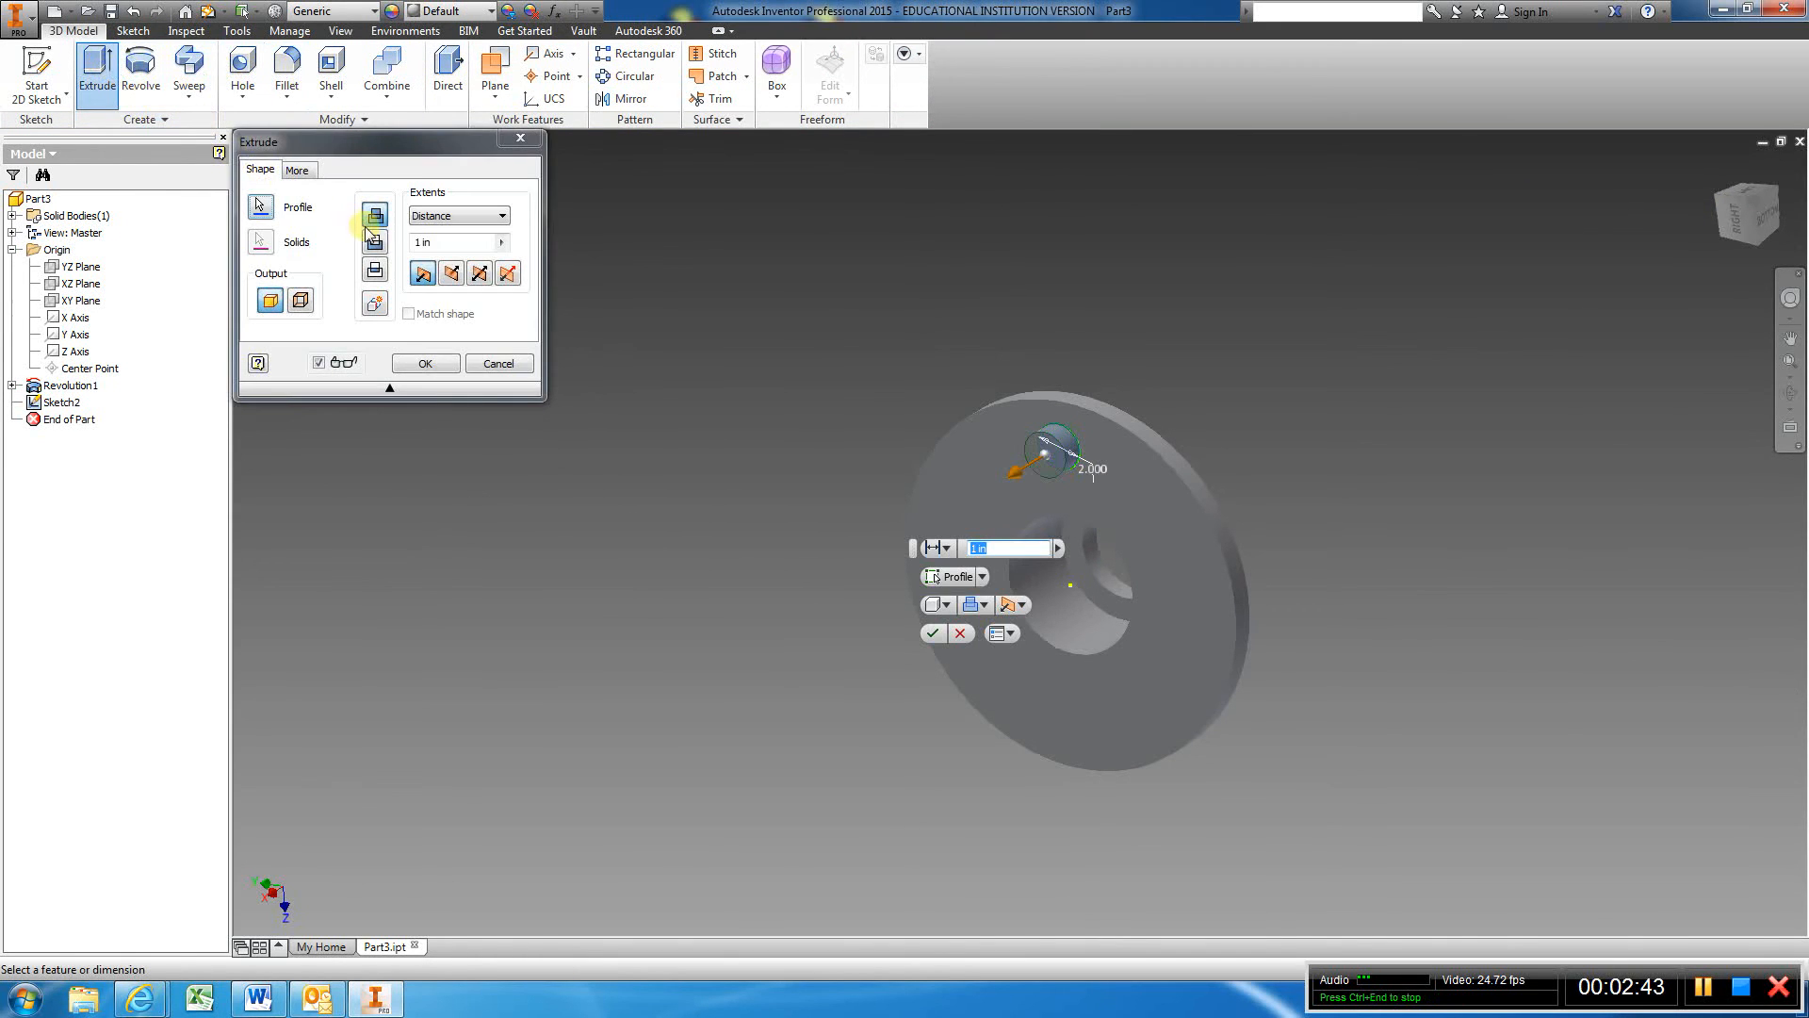
left_click(423, 361)
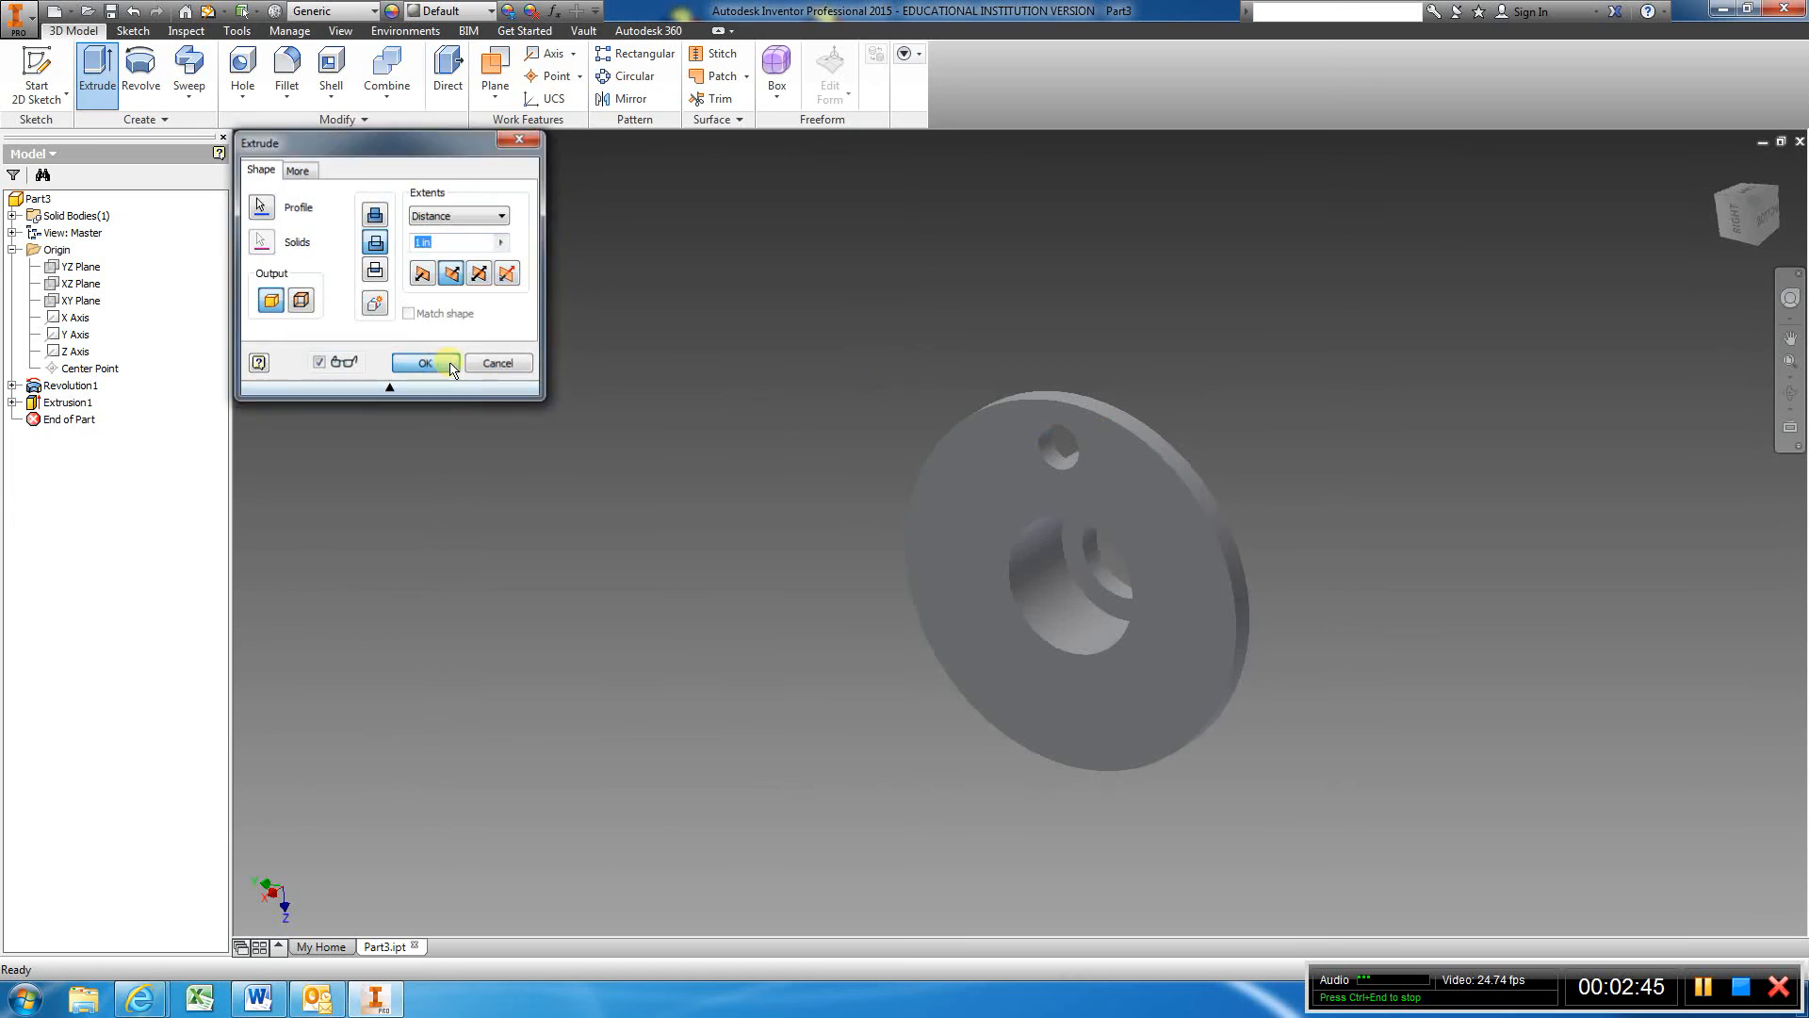
left_click(422, 362)
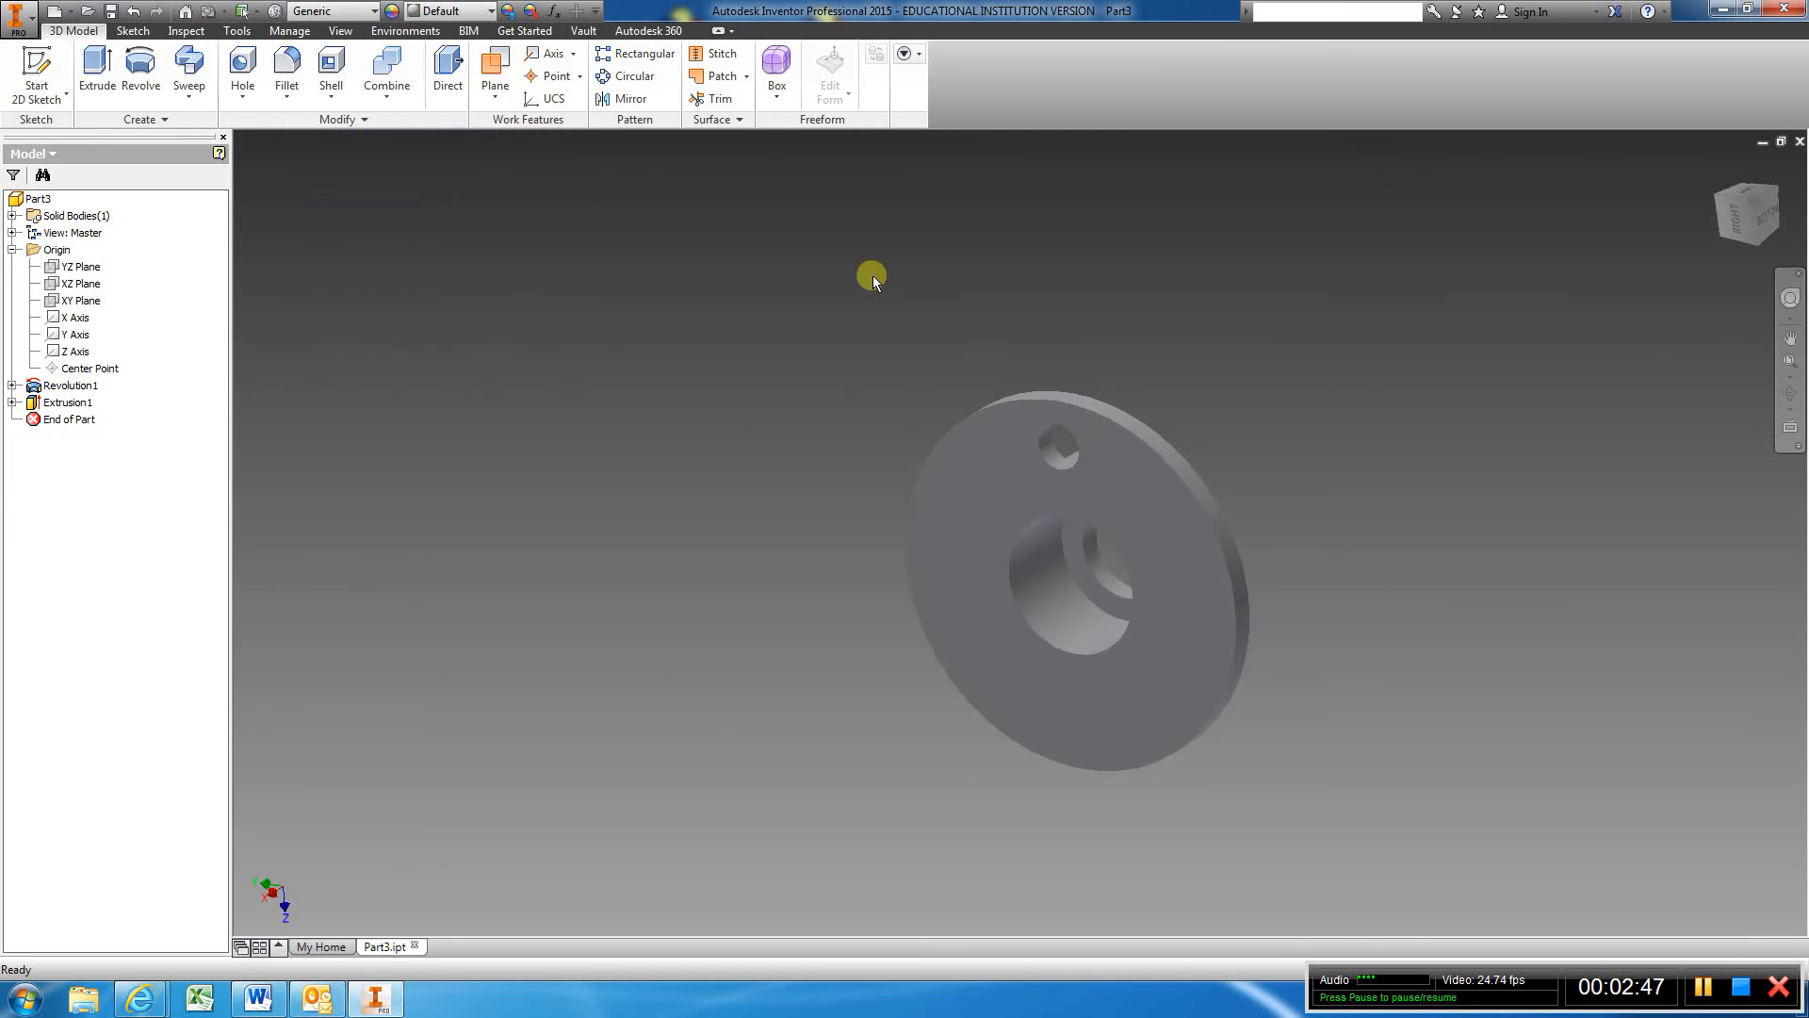
Circular-pattern Extrusion1 about the bore axis: 4 holes over 360 degrees
left_click(631, 76)
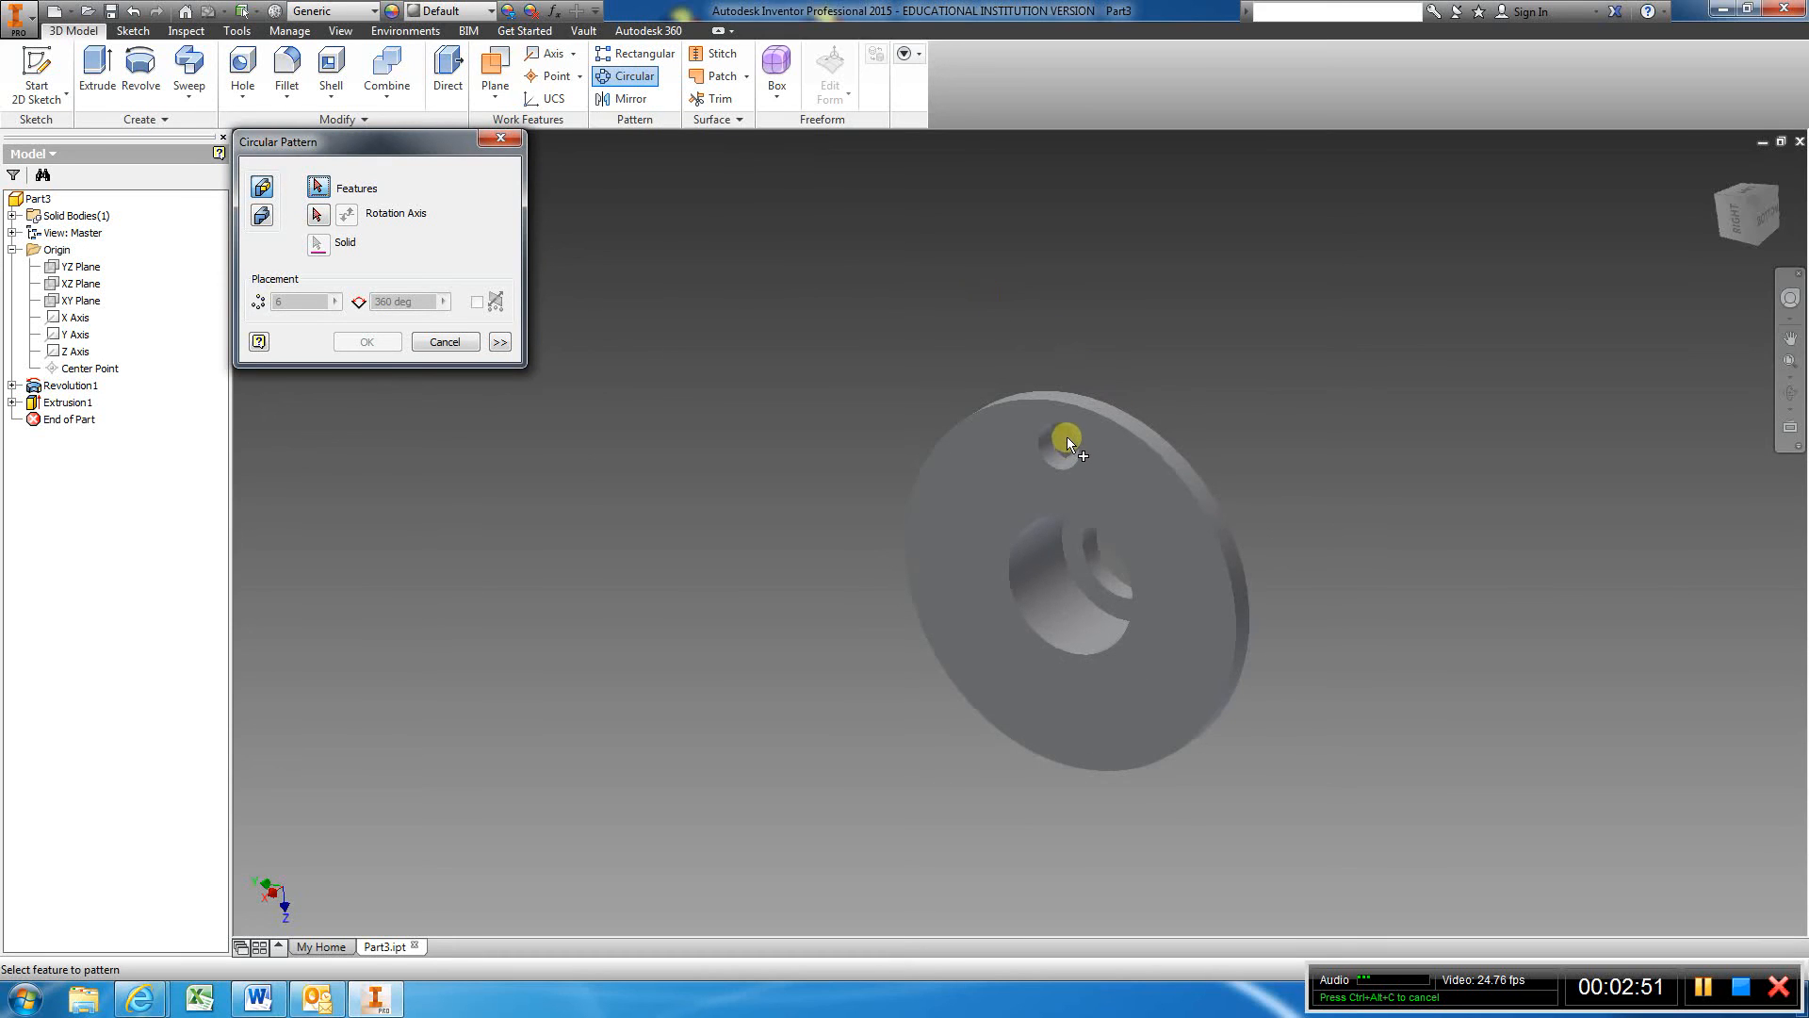
left_click(1063, 439)
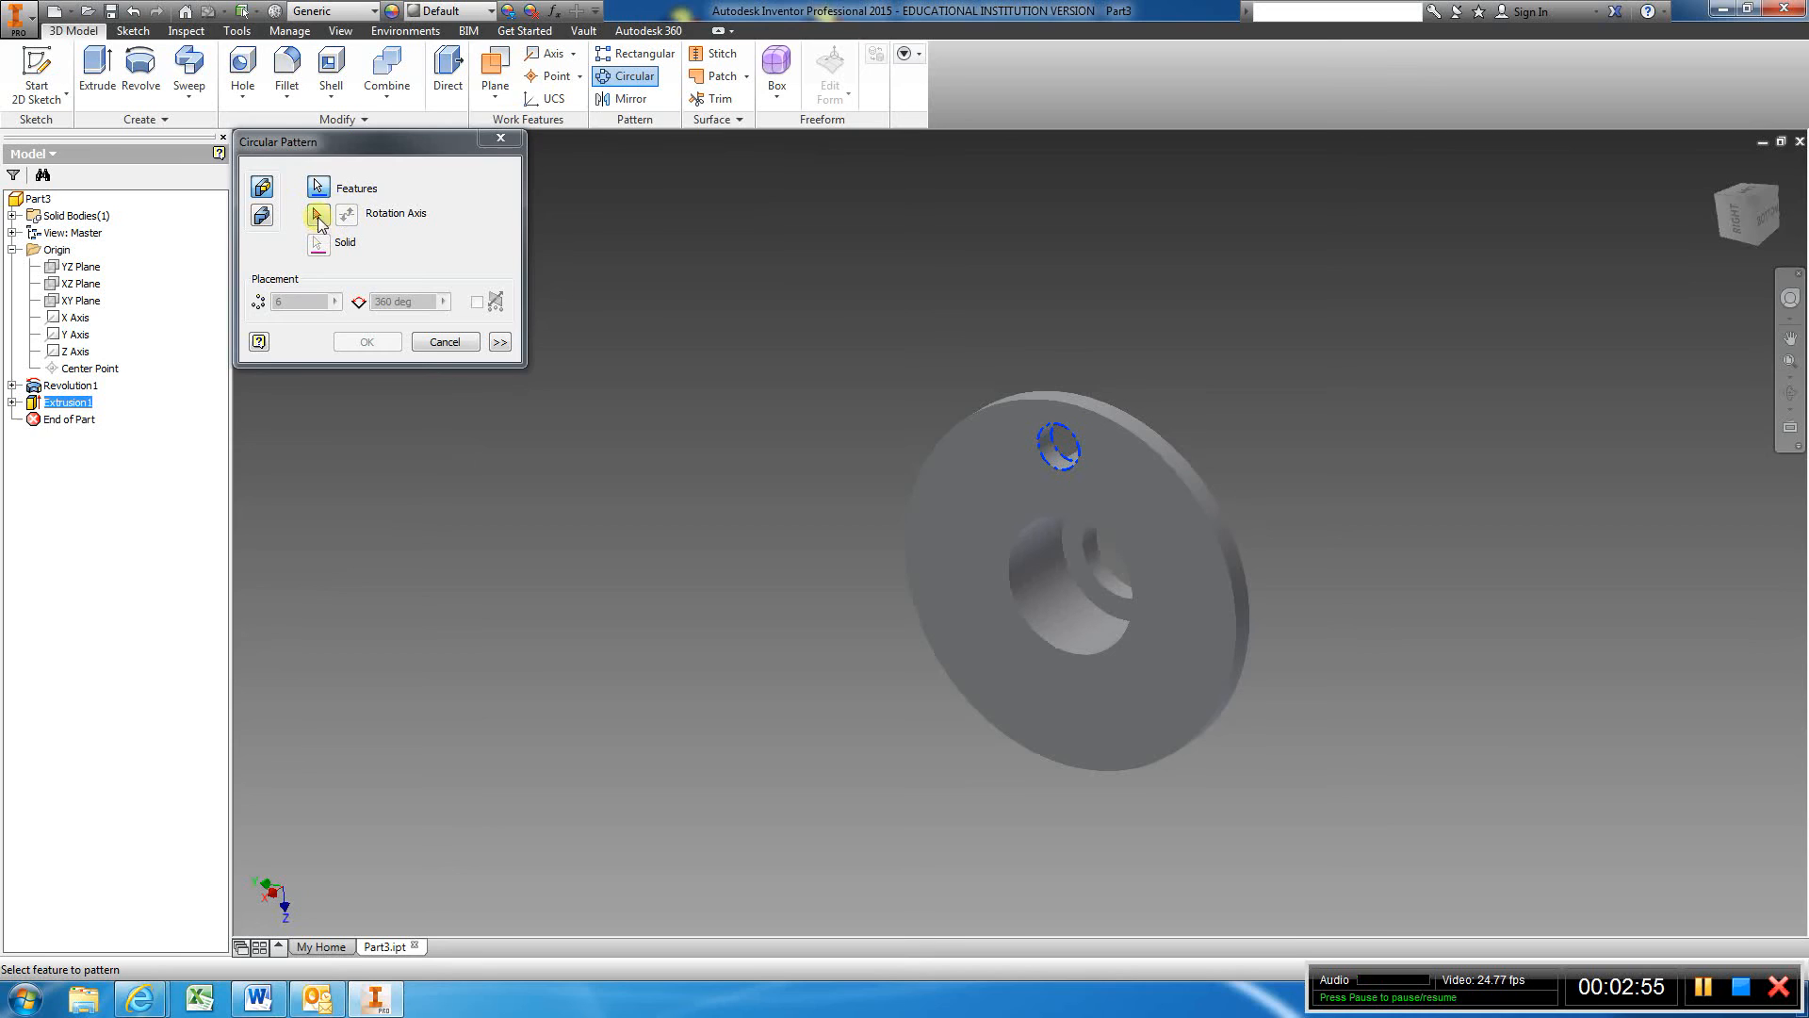
left_click(316, 215)
type("4")
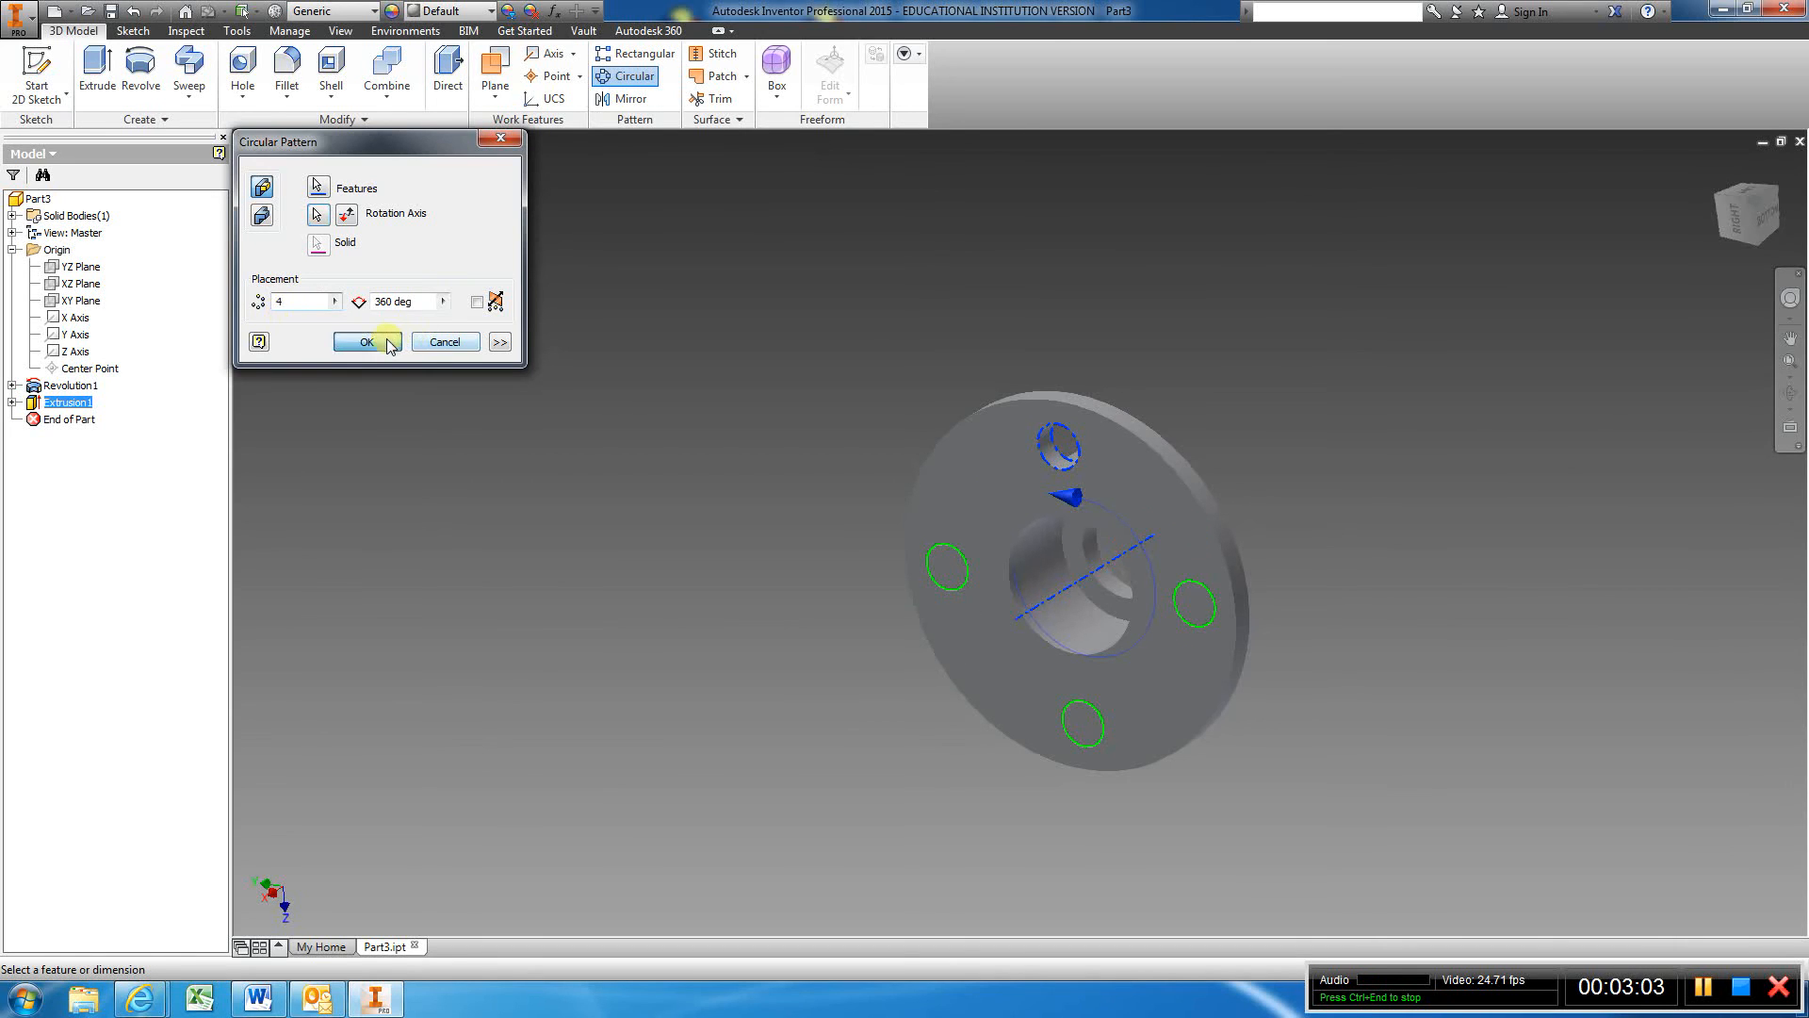
left_click(364, 341)
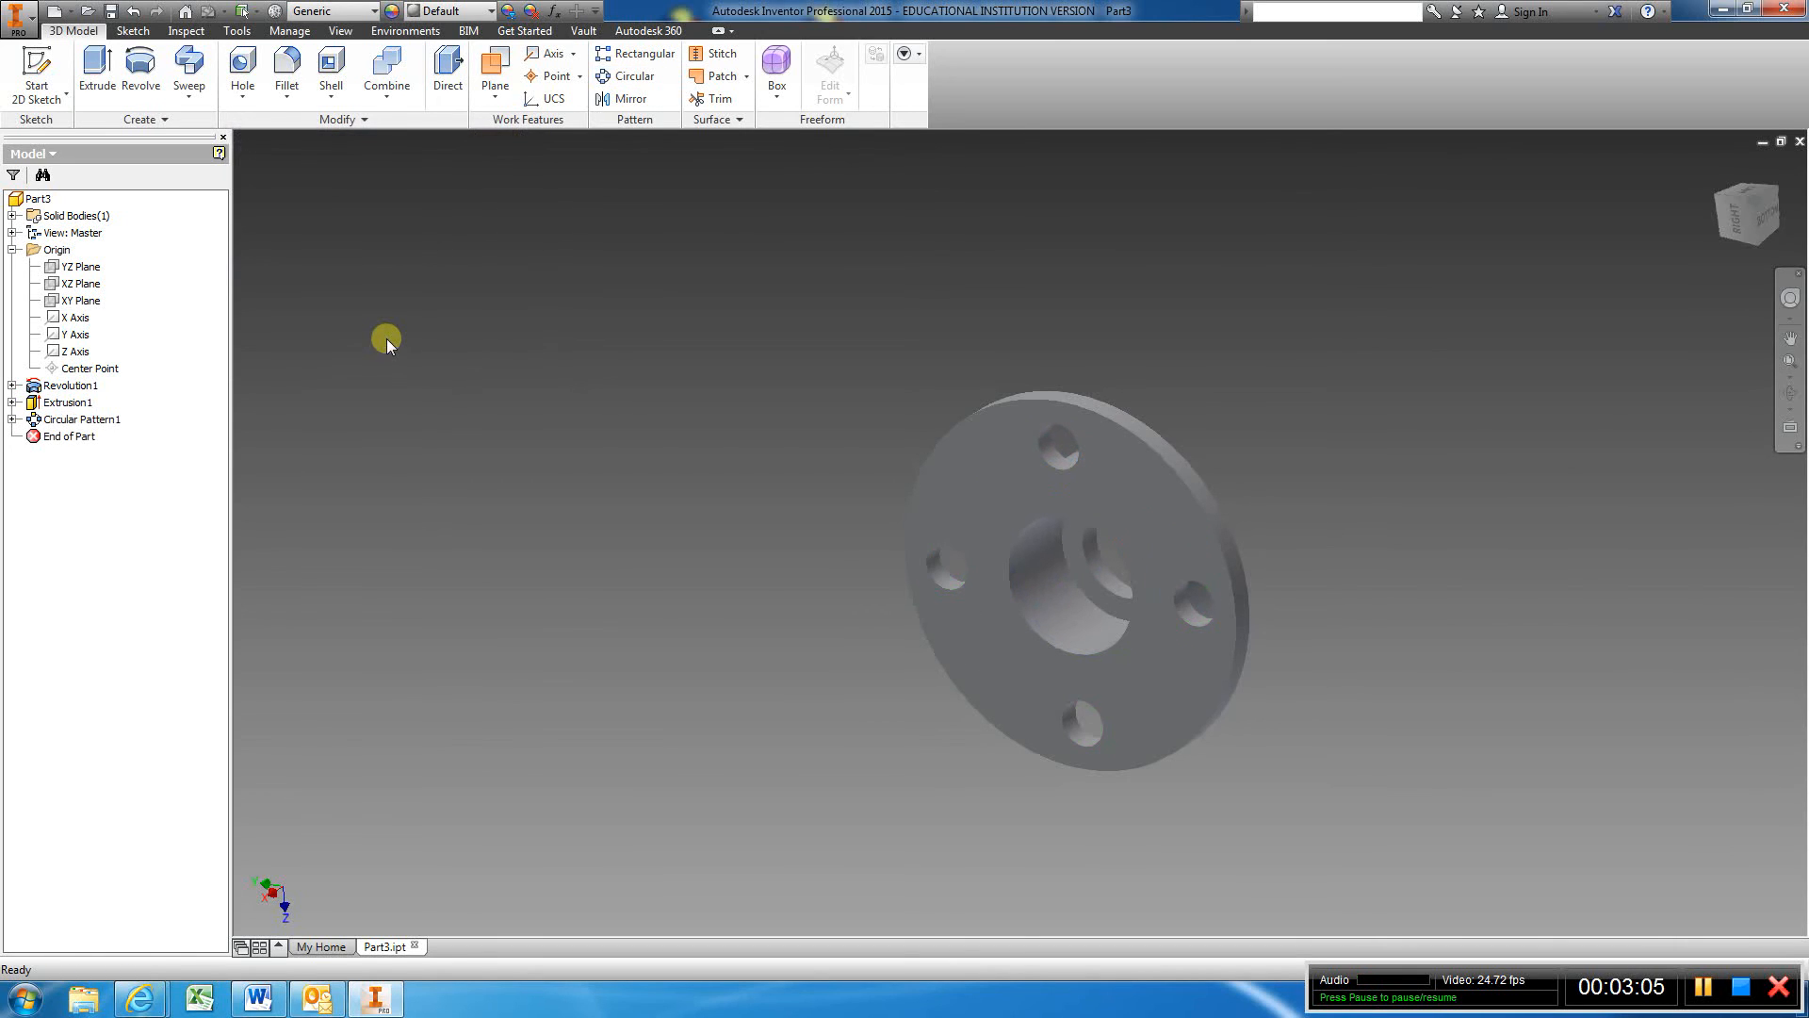
mouse_move(1248, 226)
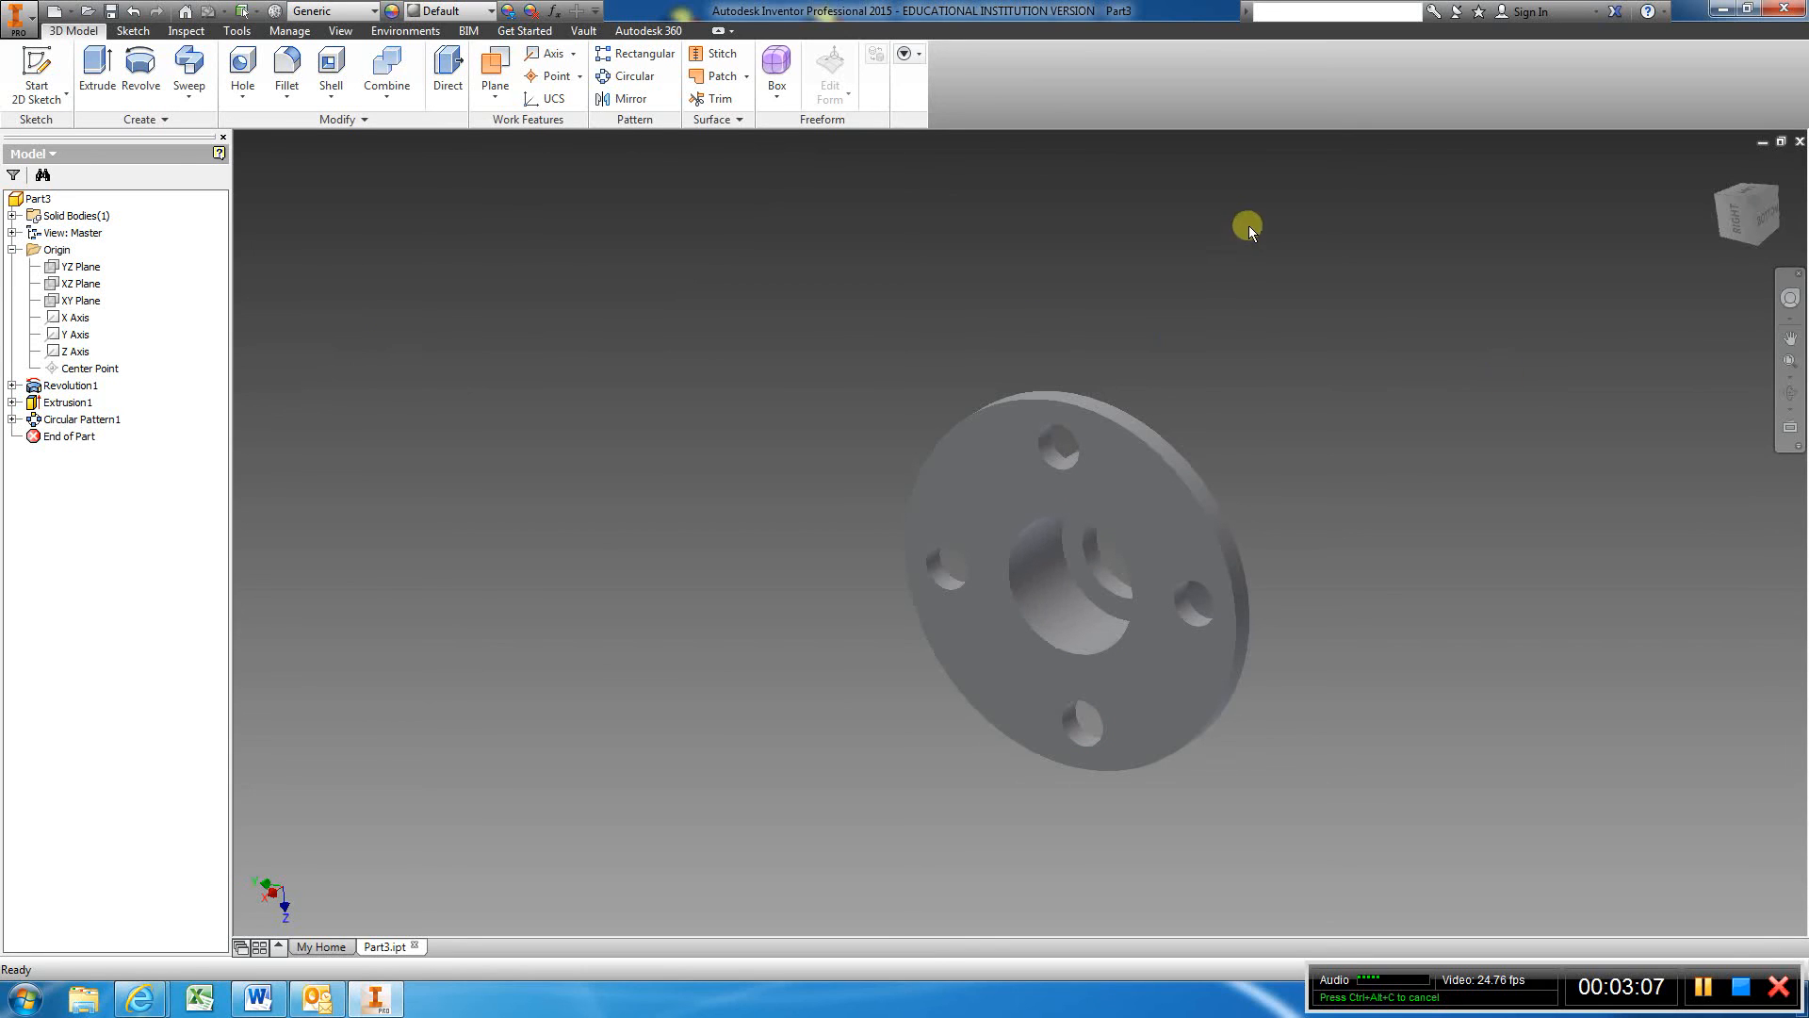